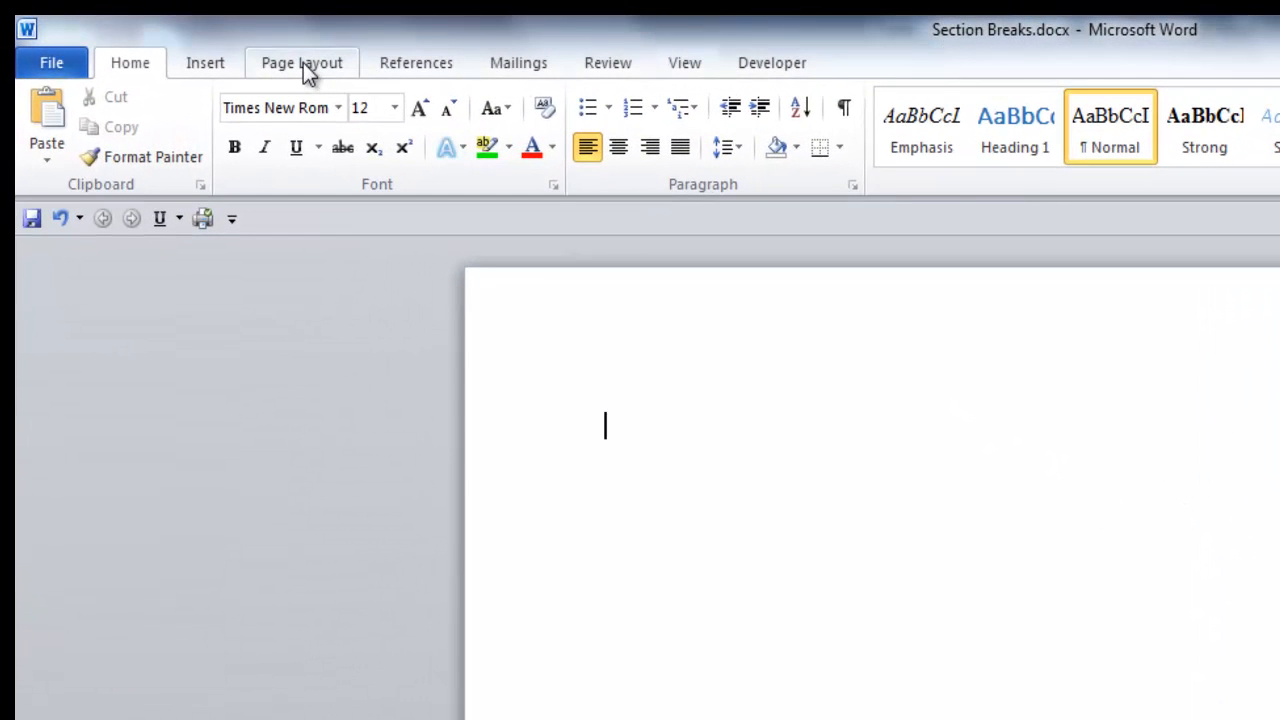
- Insert two Next Page section breaks so the blank document has three sections
click(301, 62)
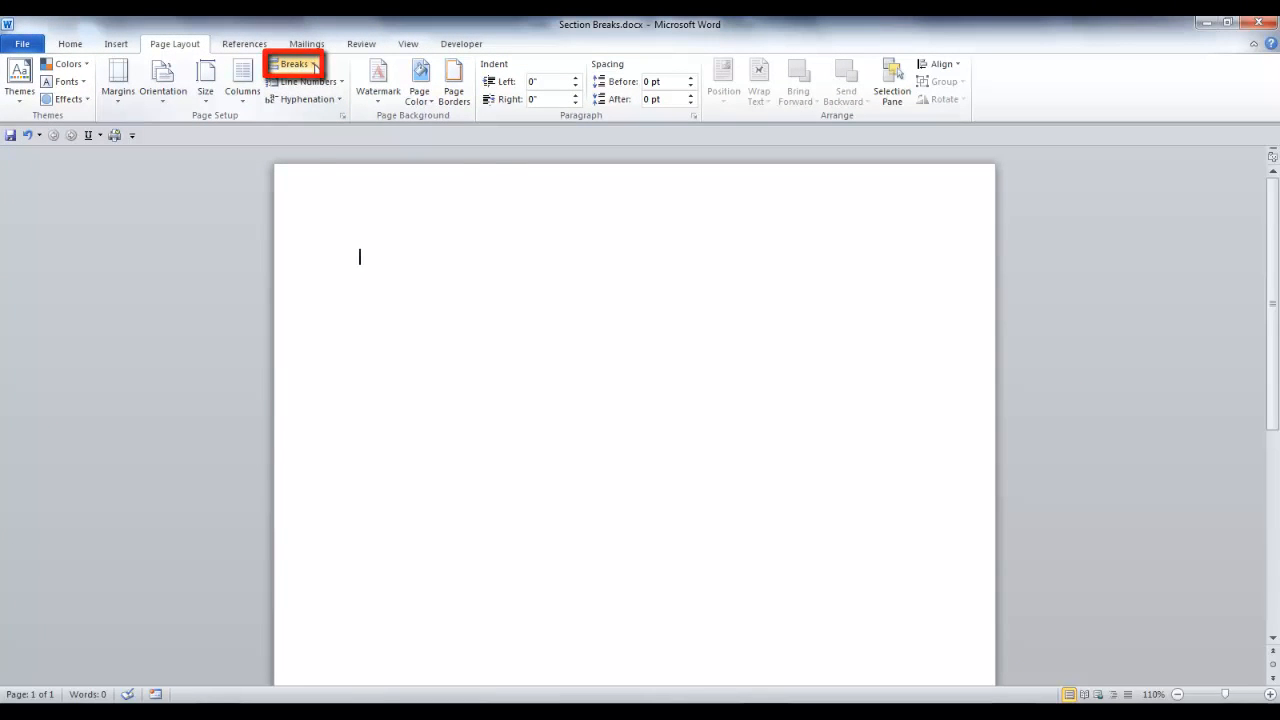
click(293, 64)
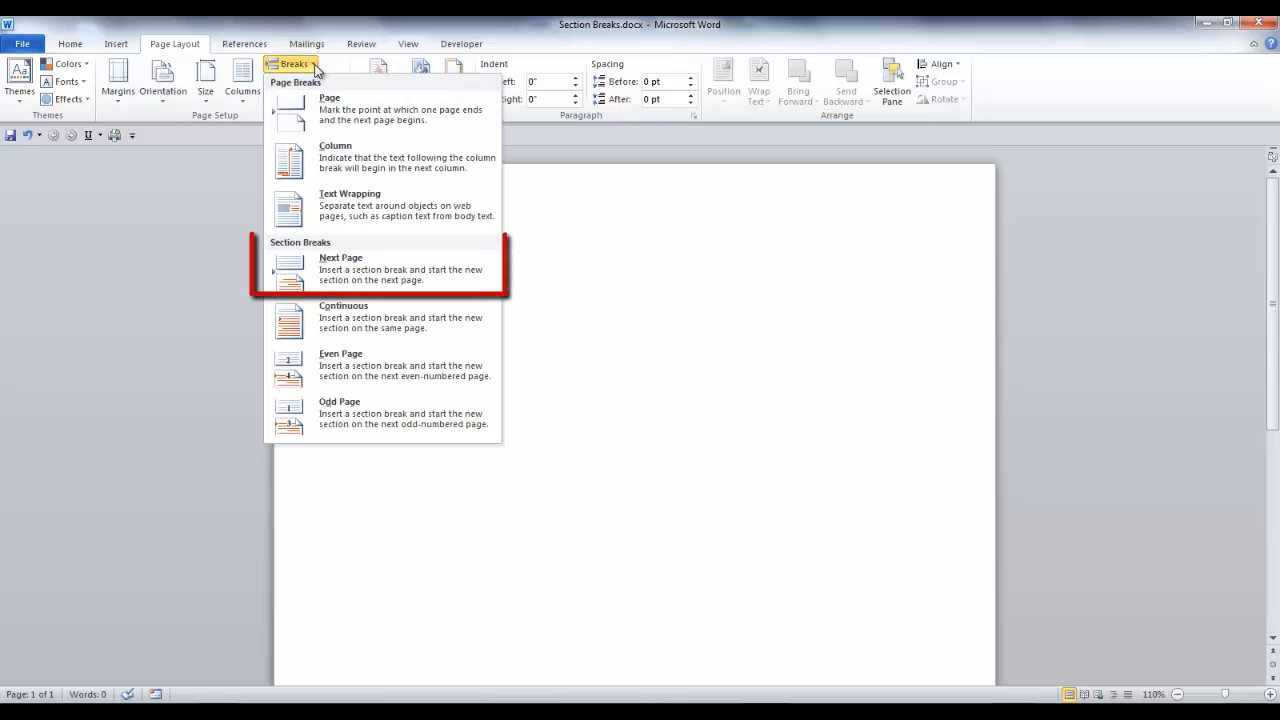
mouse_move(380, 270)
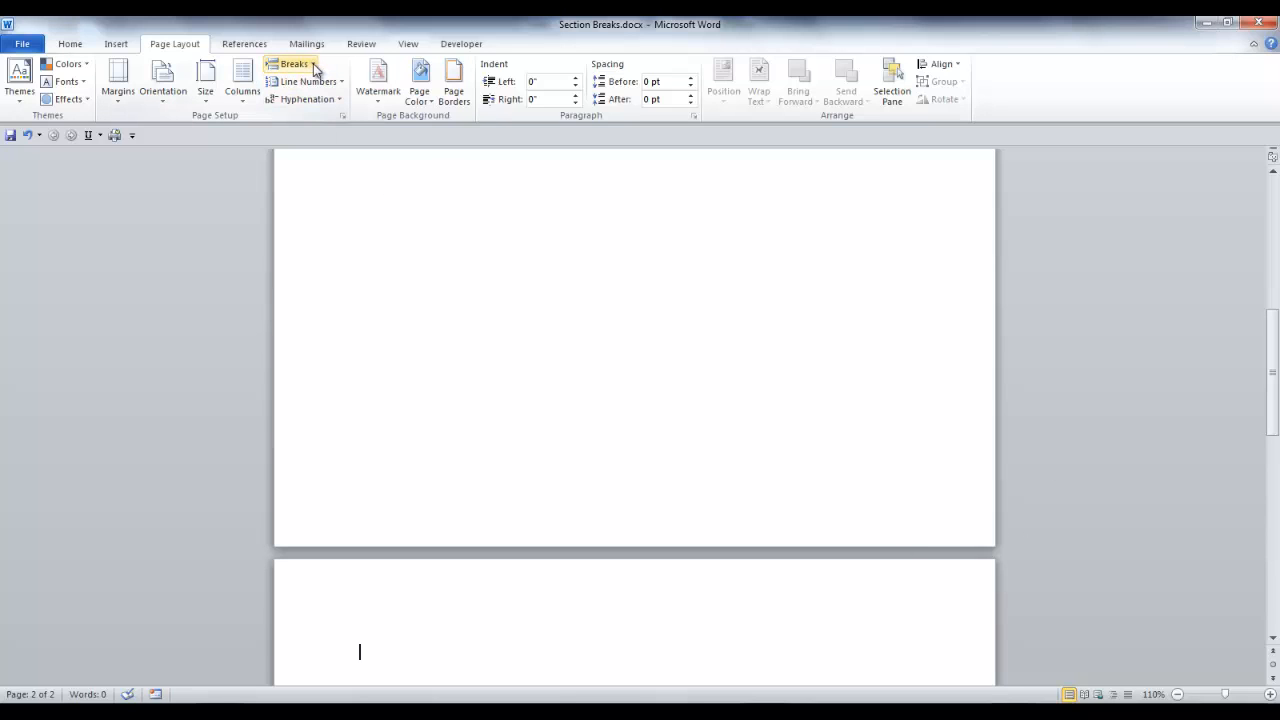
click(292, 64)
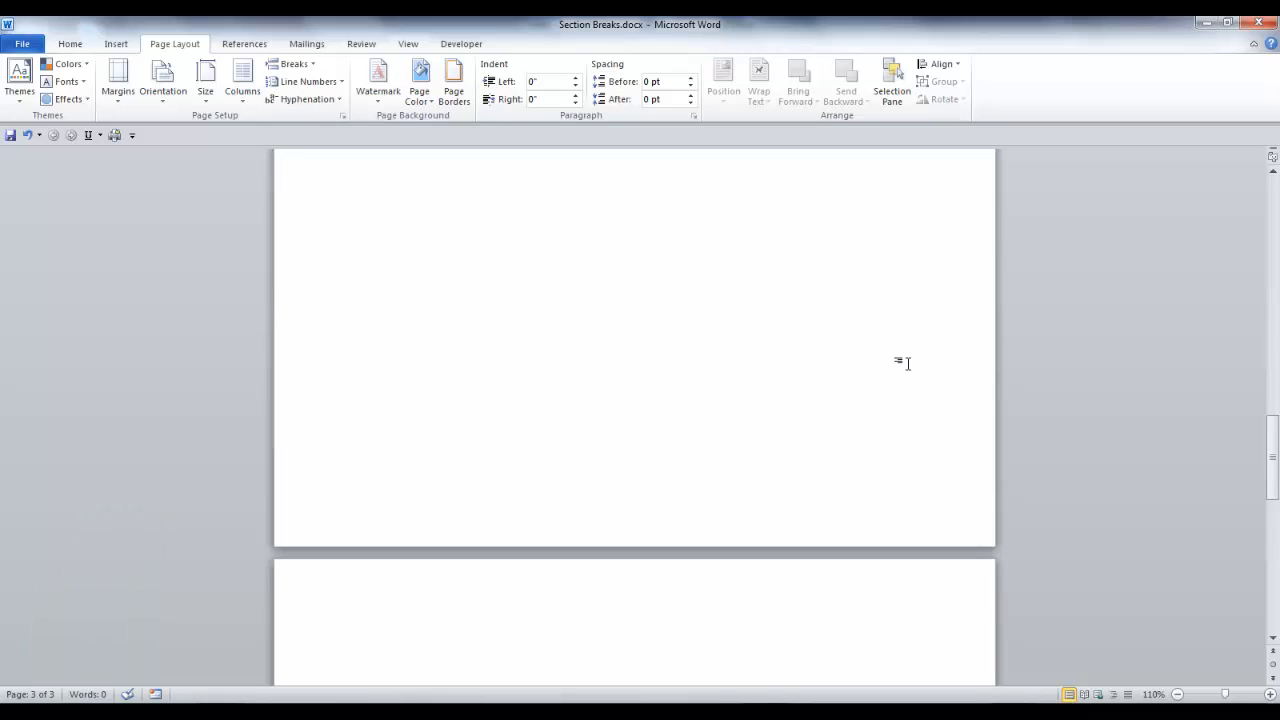
scroll(down, 3)
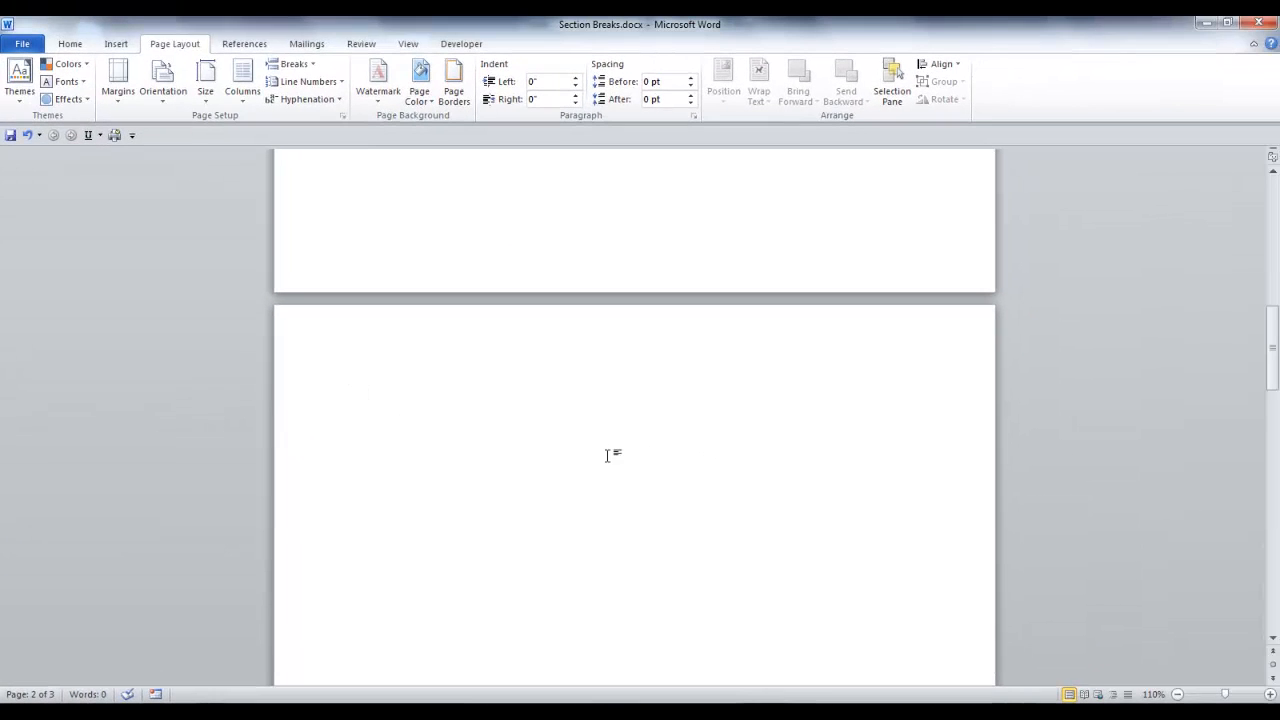
click(360, 397)
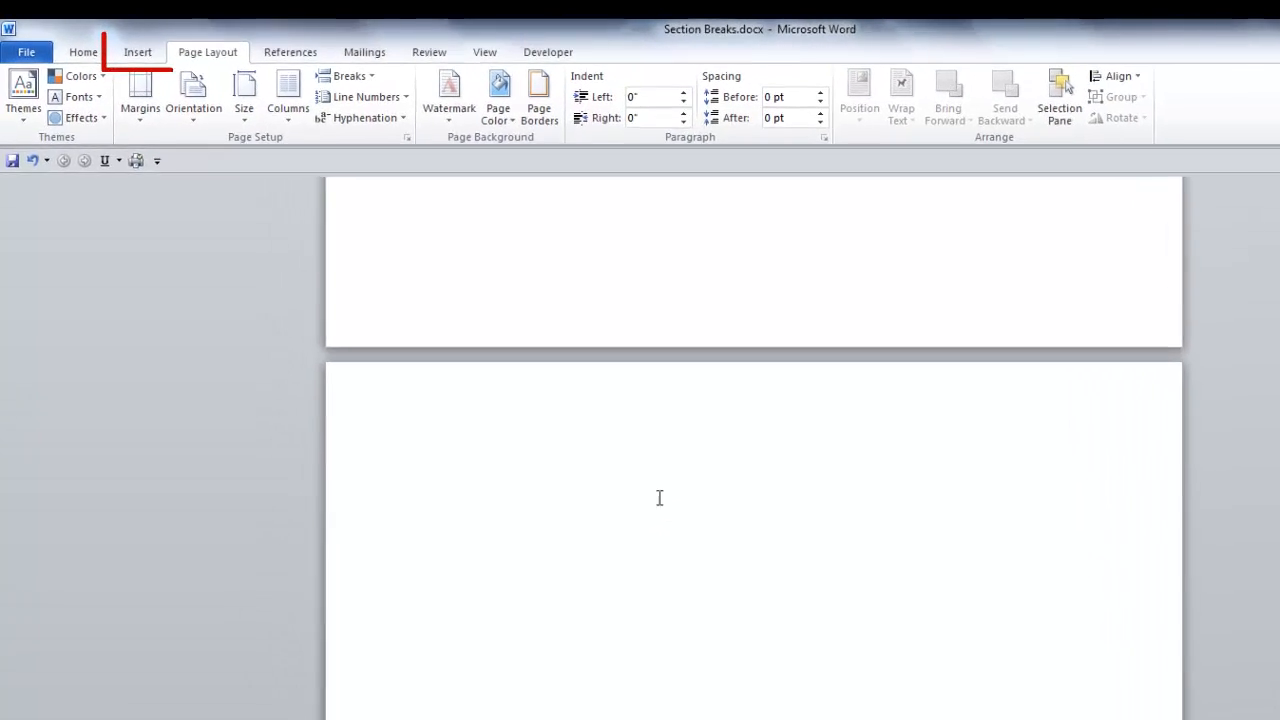
- Use Header > Edit Header to open the Section 2 header for editing
click(138, 51)
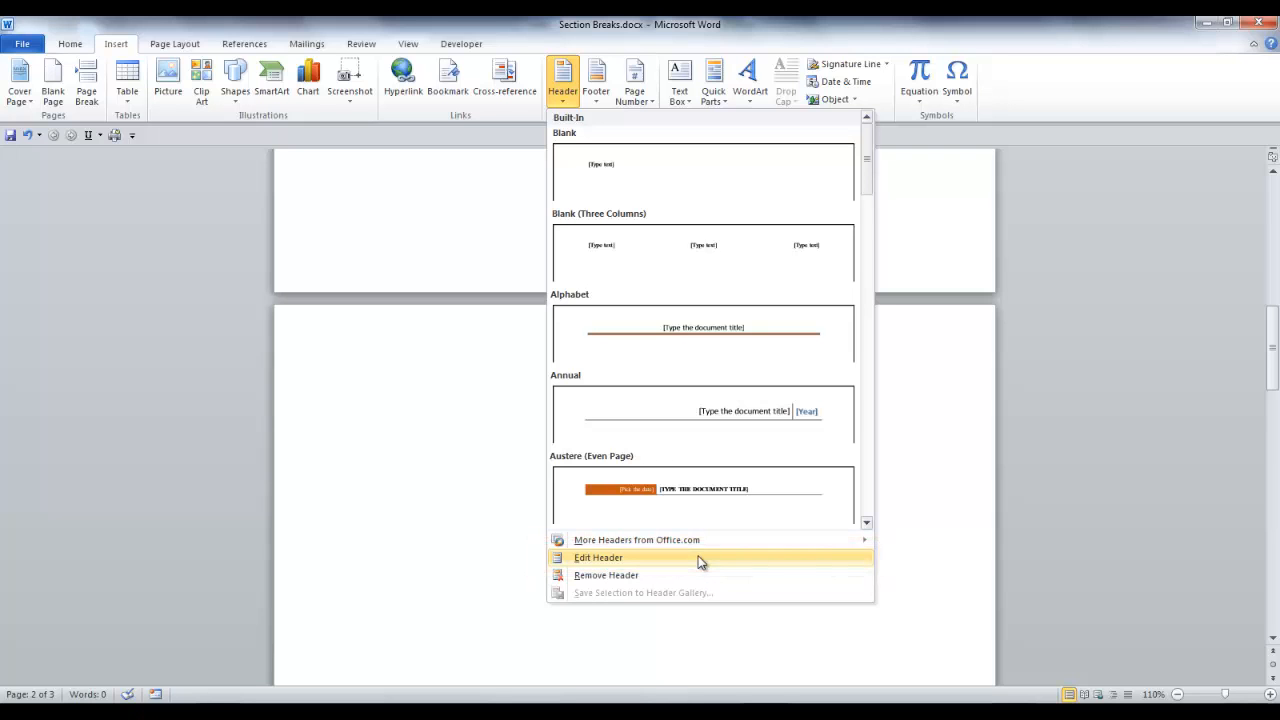
click(598, 557)
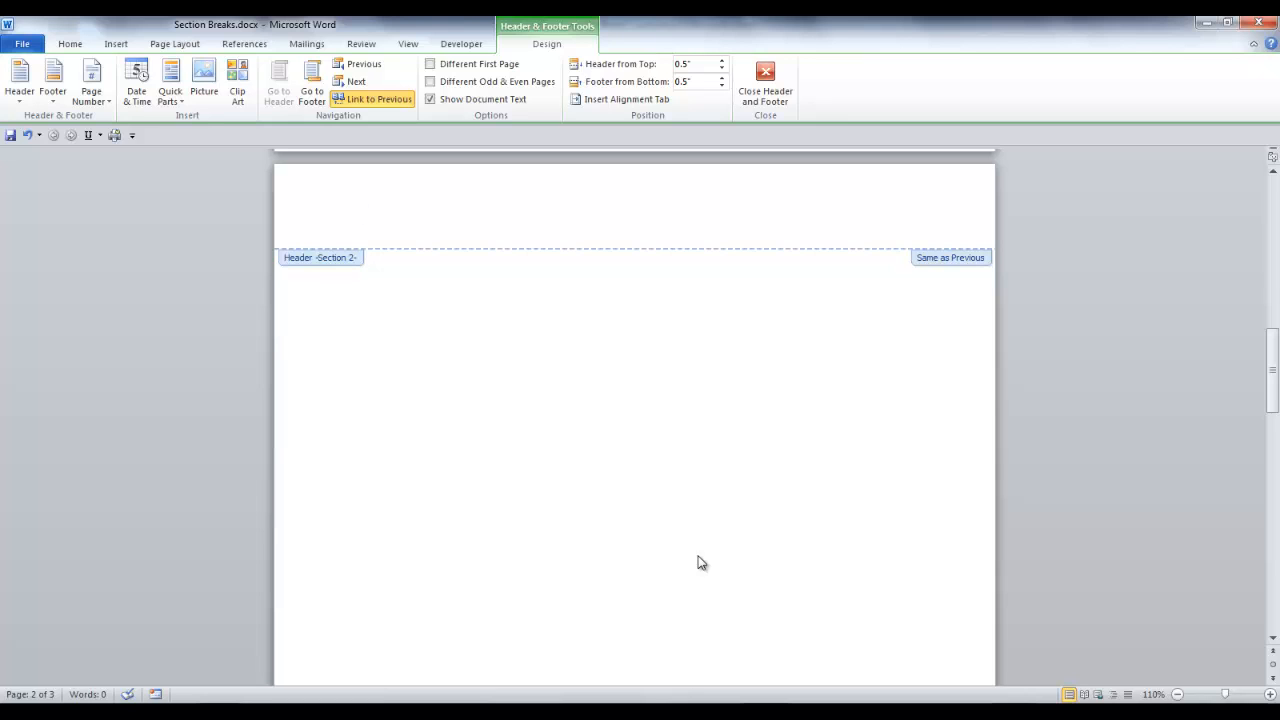
- Click into the Section 2 header and turn off Link to Previous
click(359, 213)
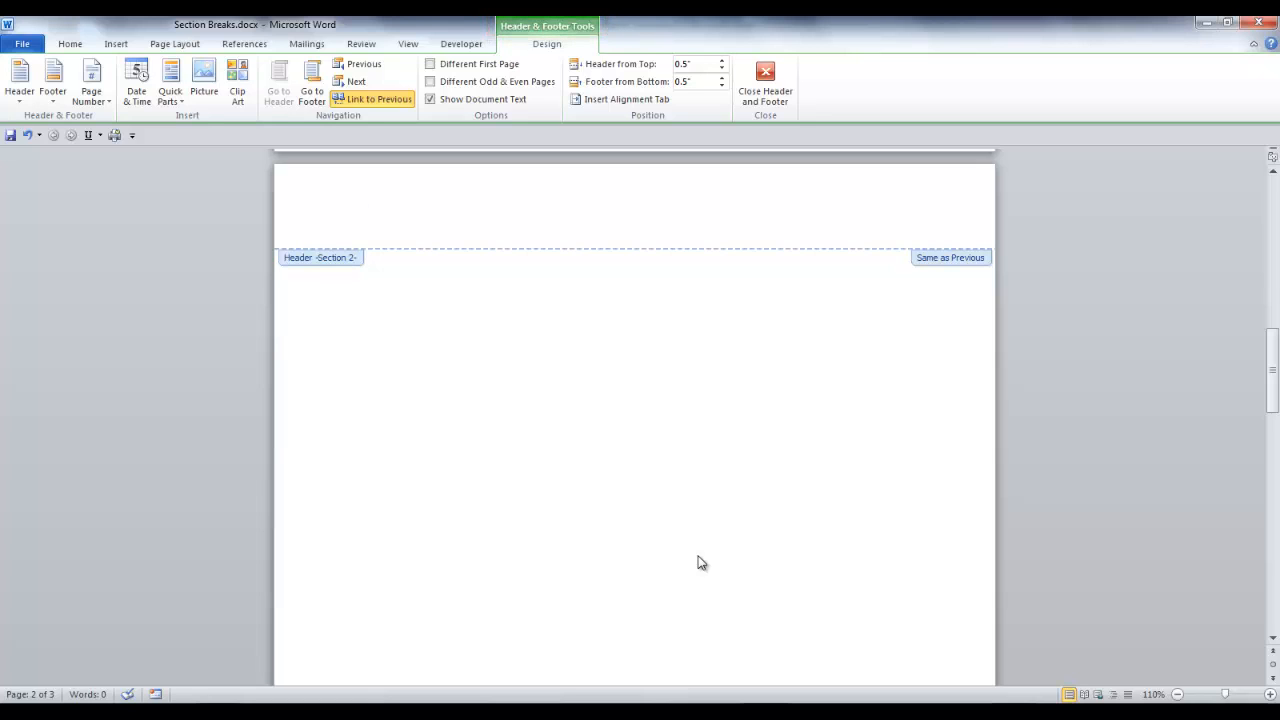
click(360, 214)
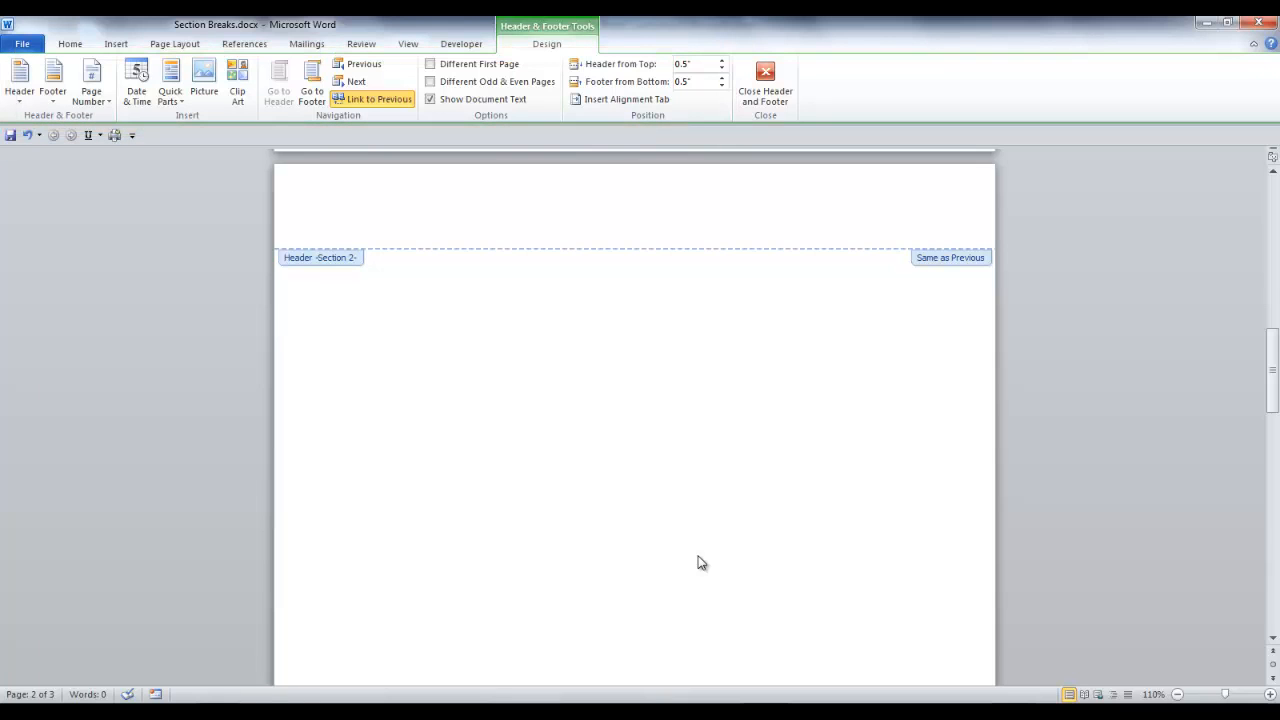
click(360, 214)
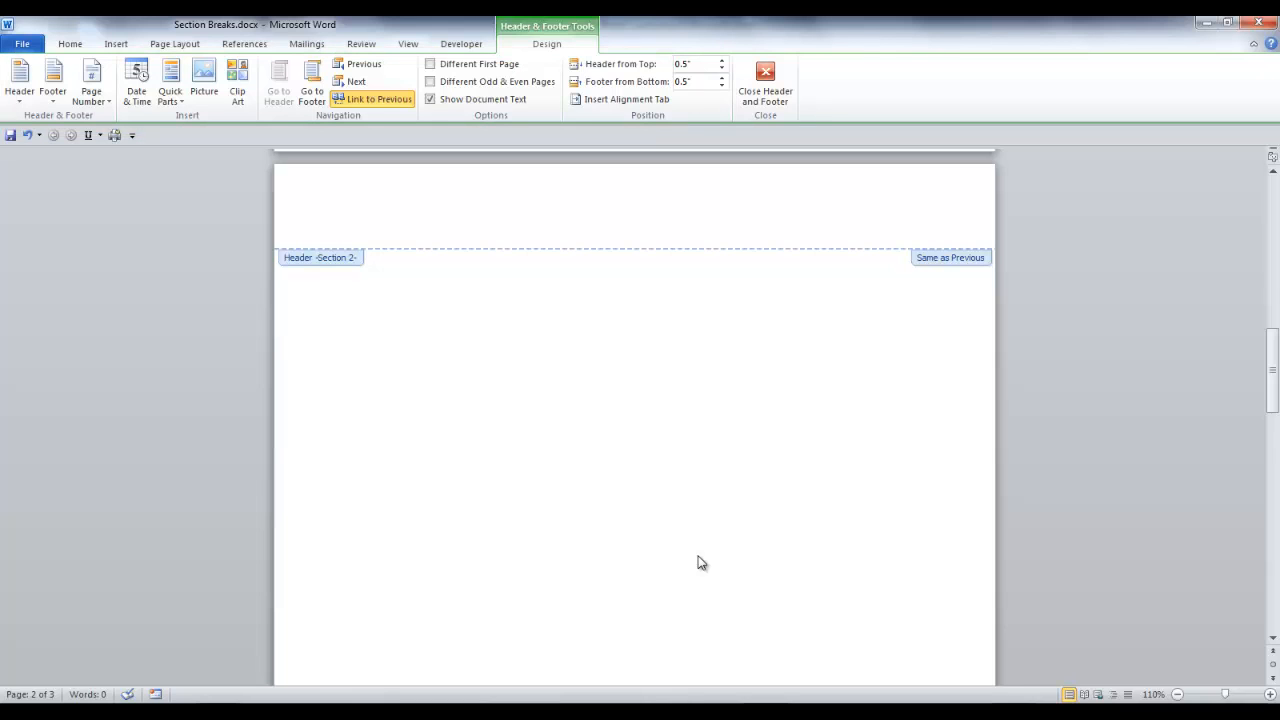
click(360, 213)
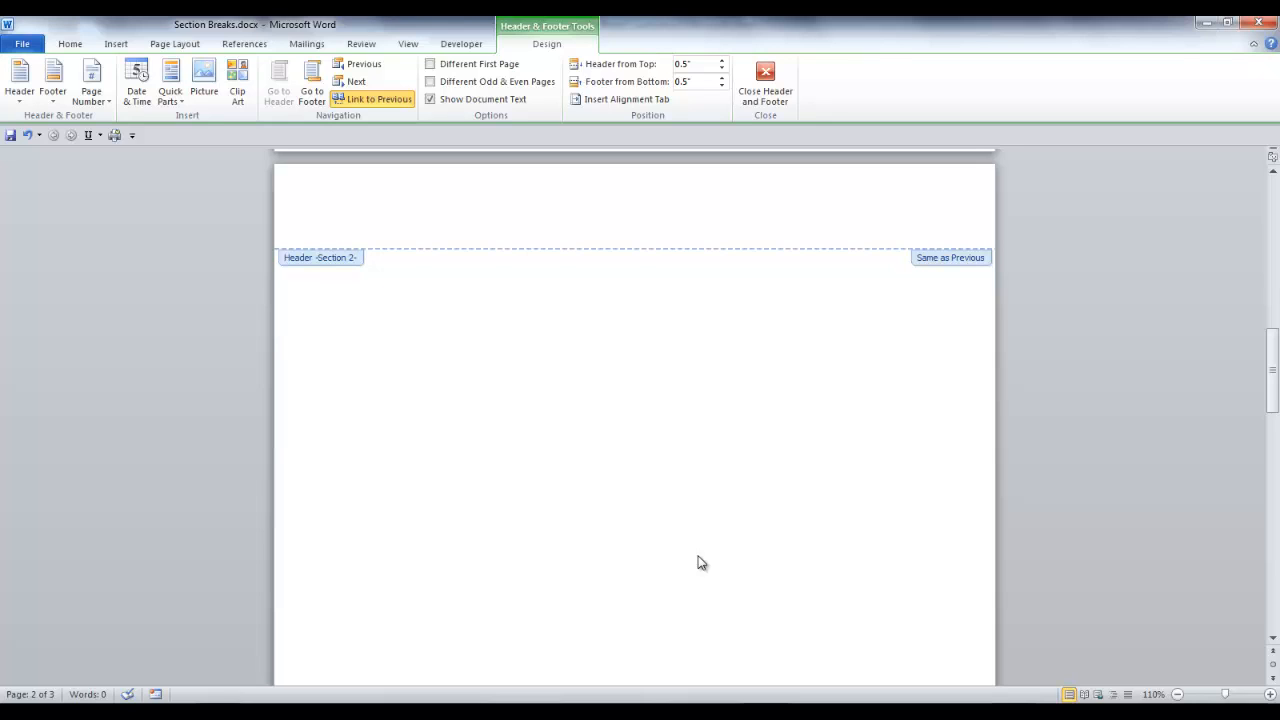
click(360, 214)
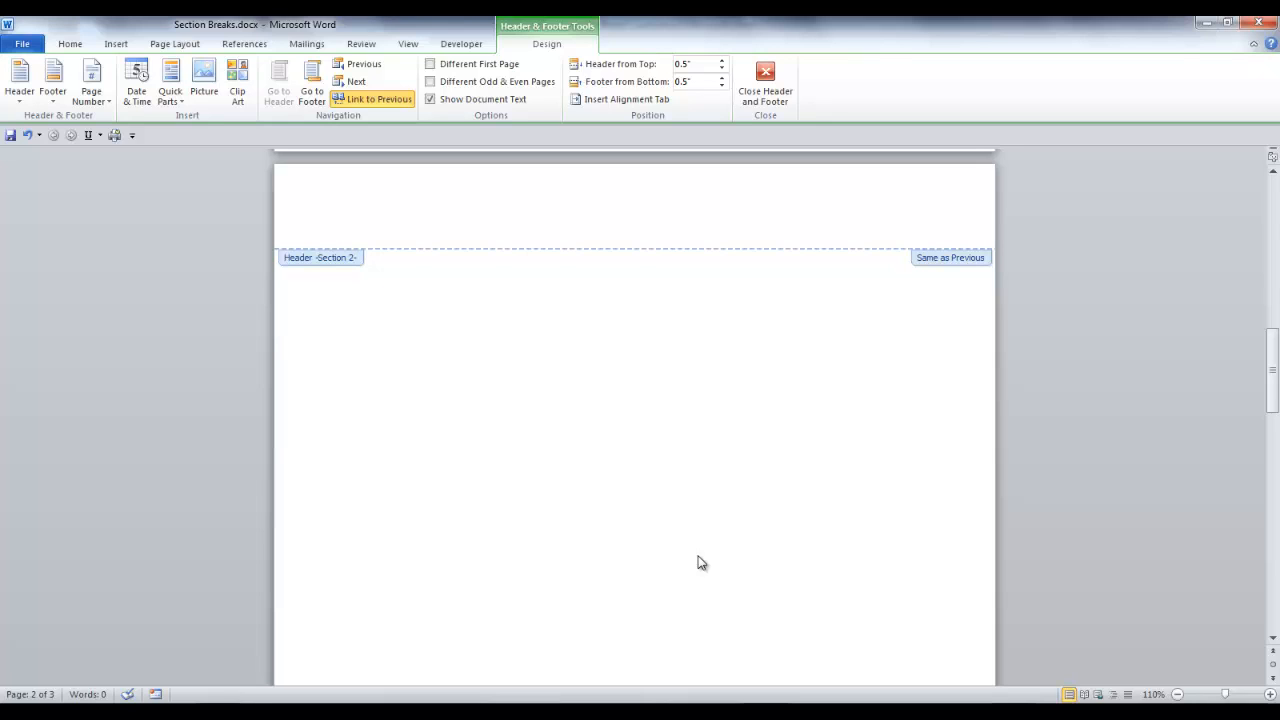
click(360, 214)
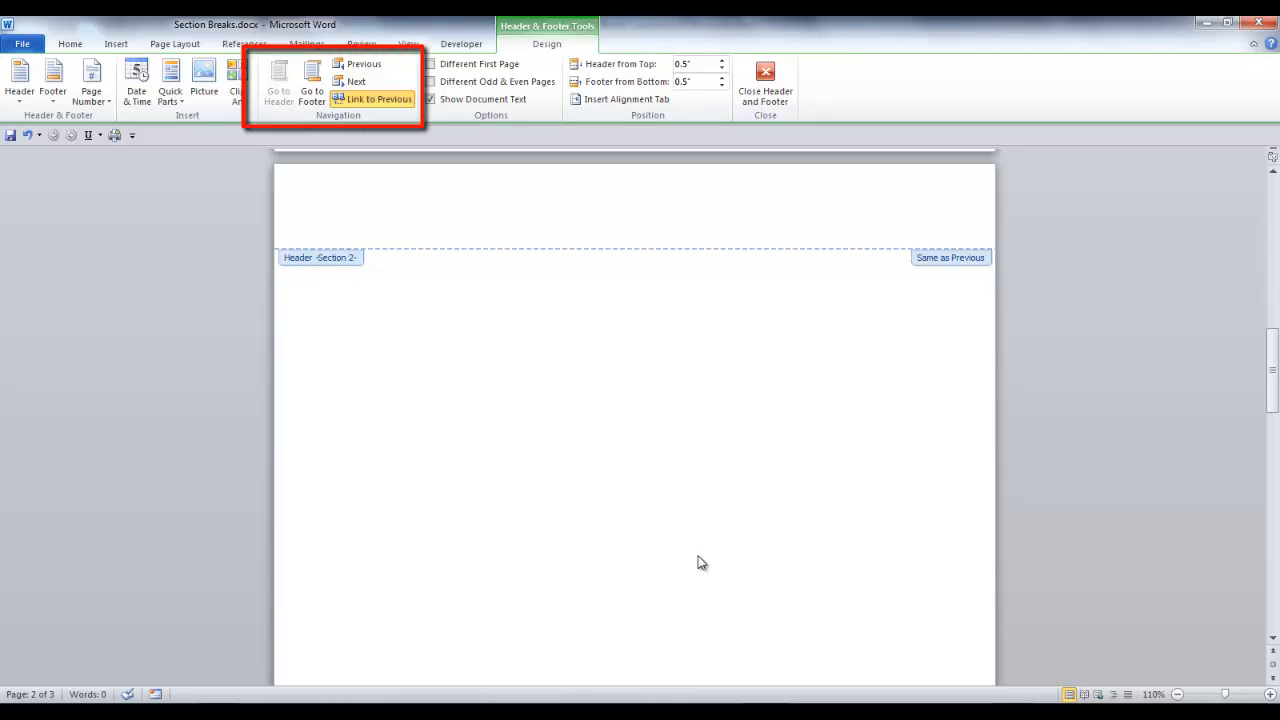
click(360, 214)
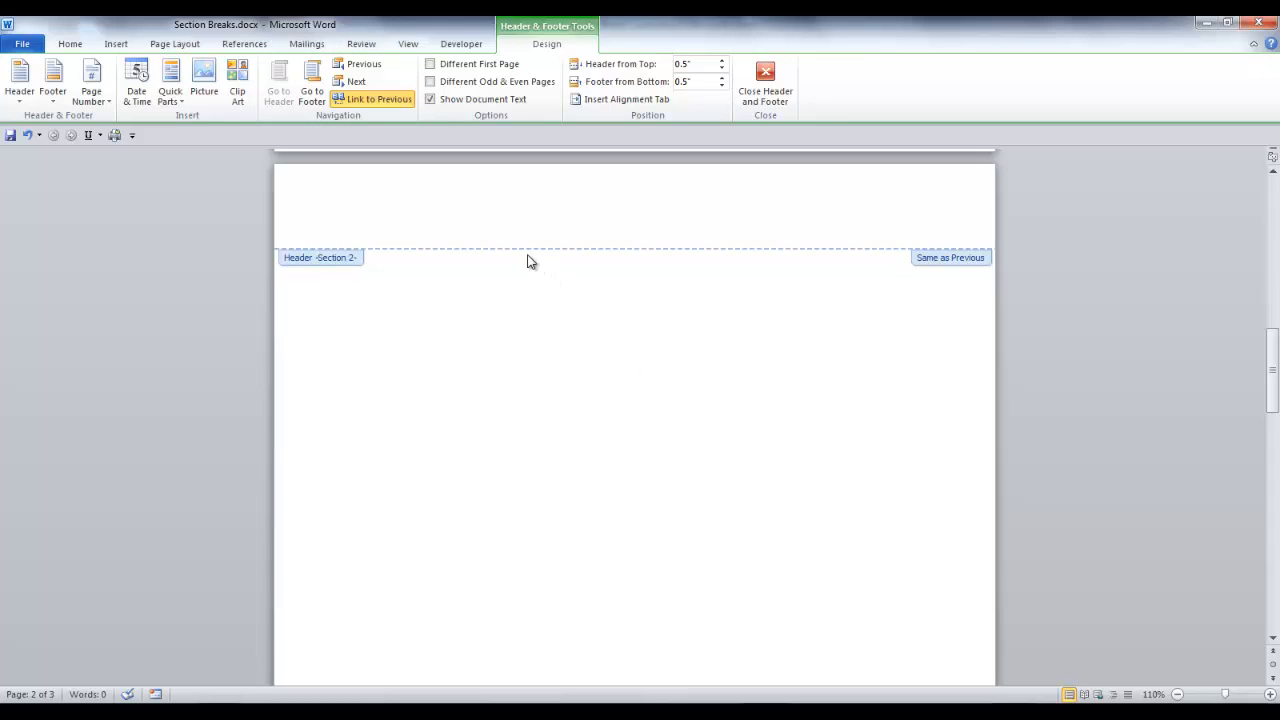
click(360, 213)
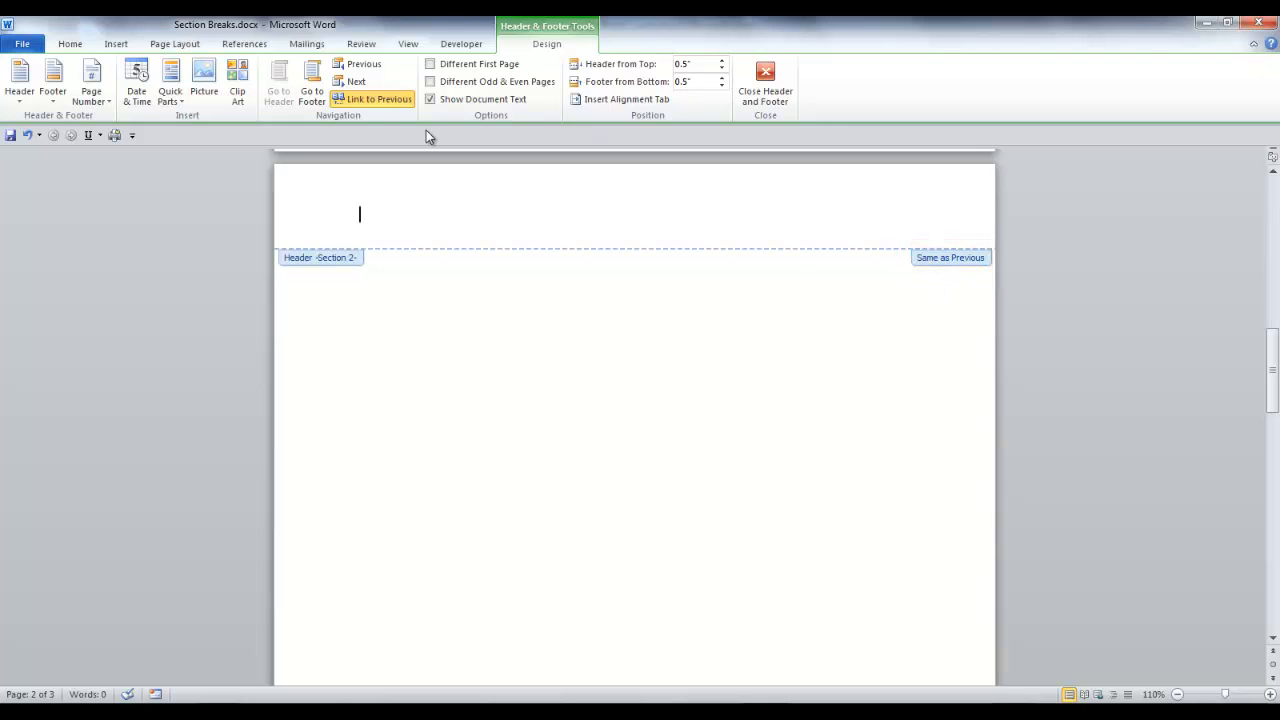
click(379, 98)
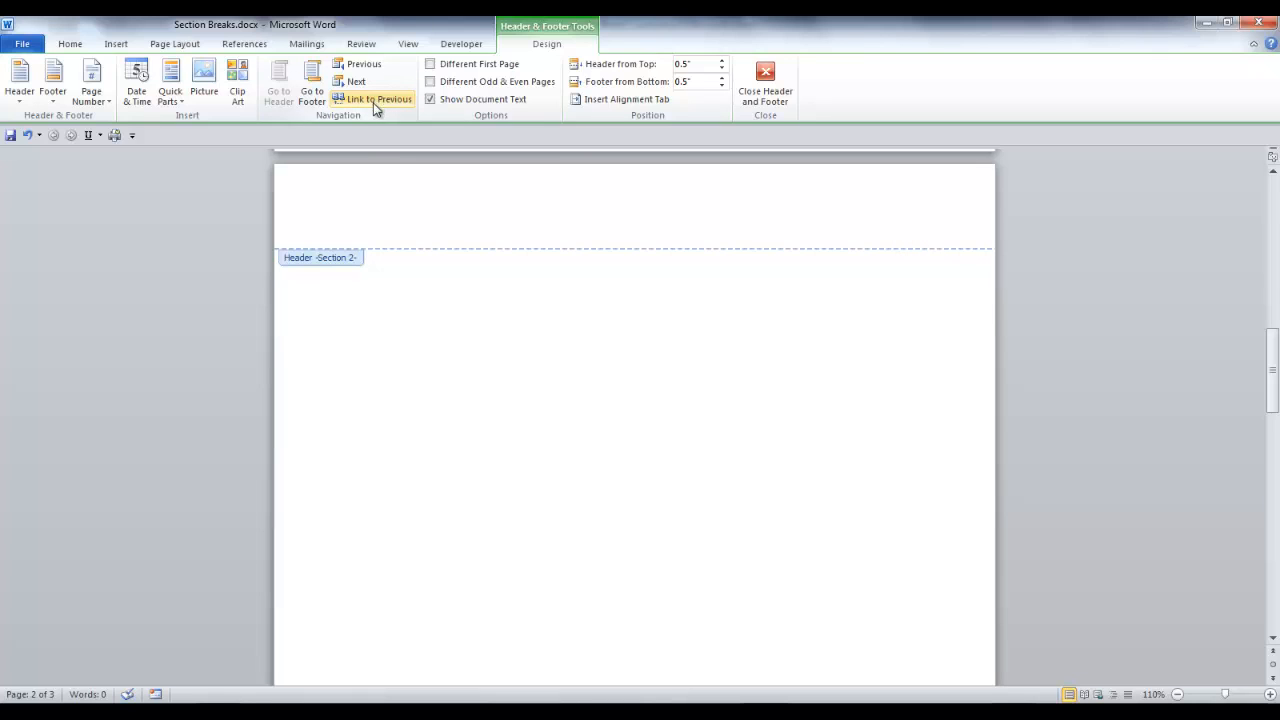
click(378, 98)
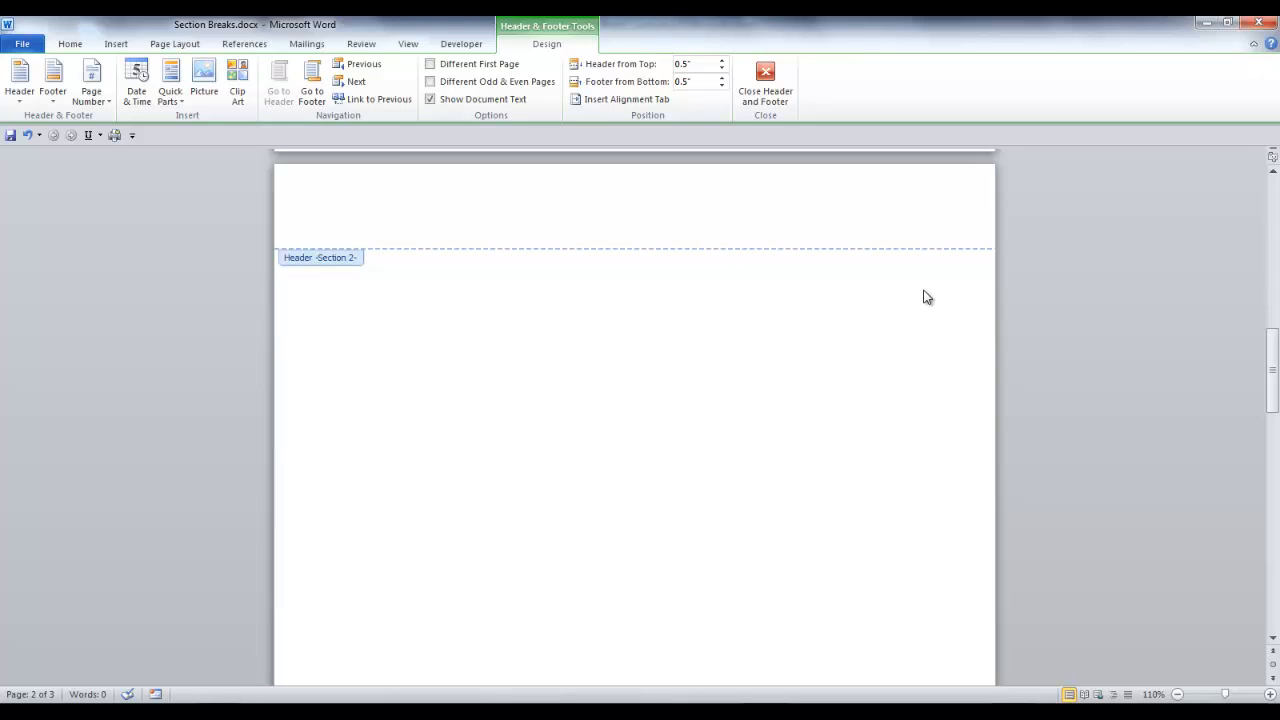
- Go to the Section 2 footer and turn off its Link to Previous
click(360, 214)
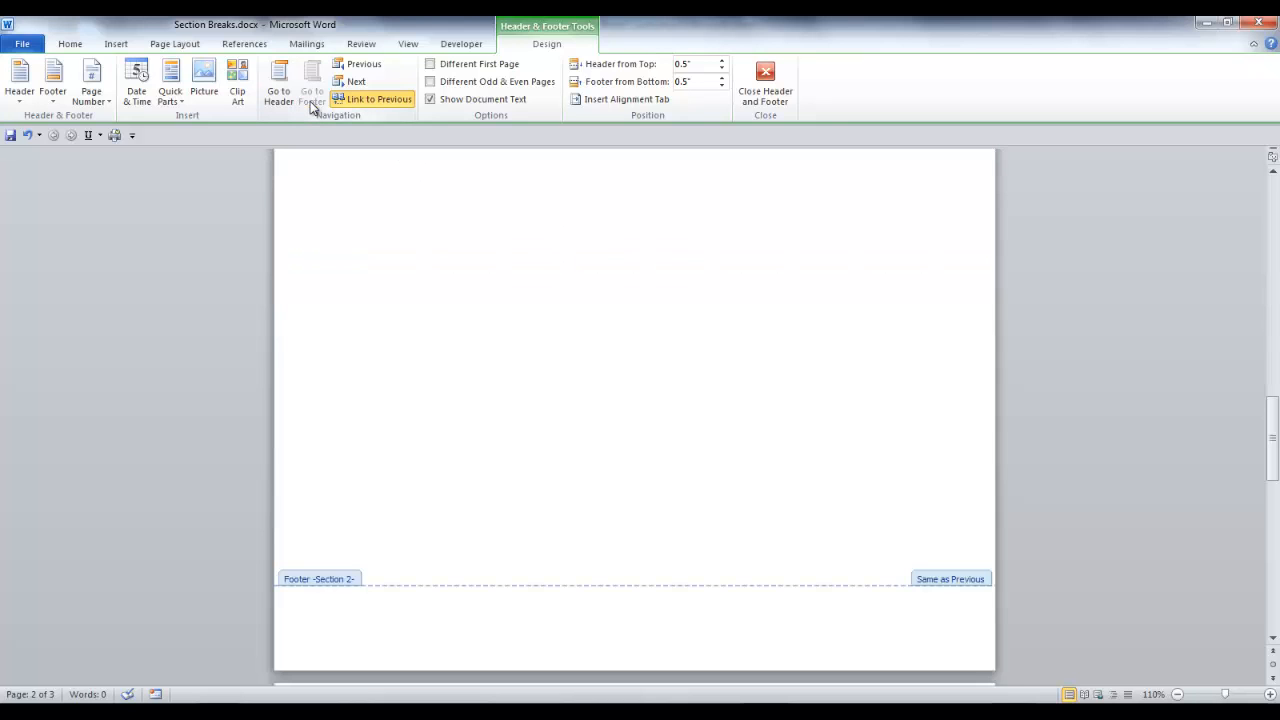
click(360, 620)
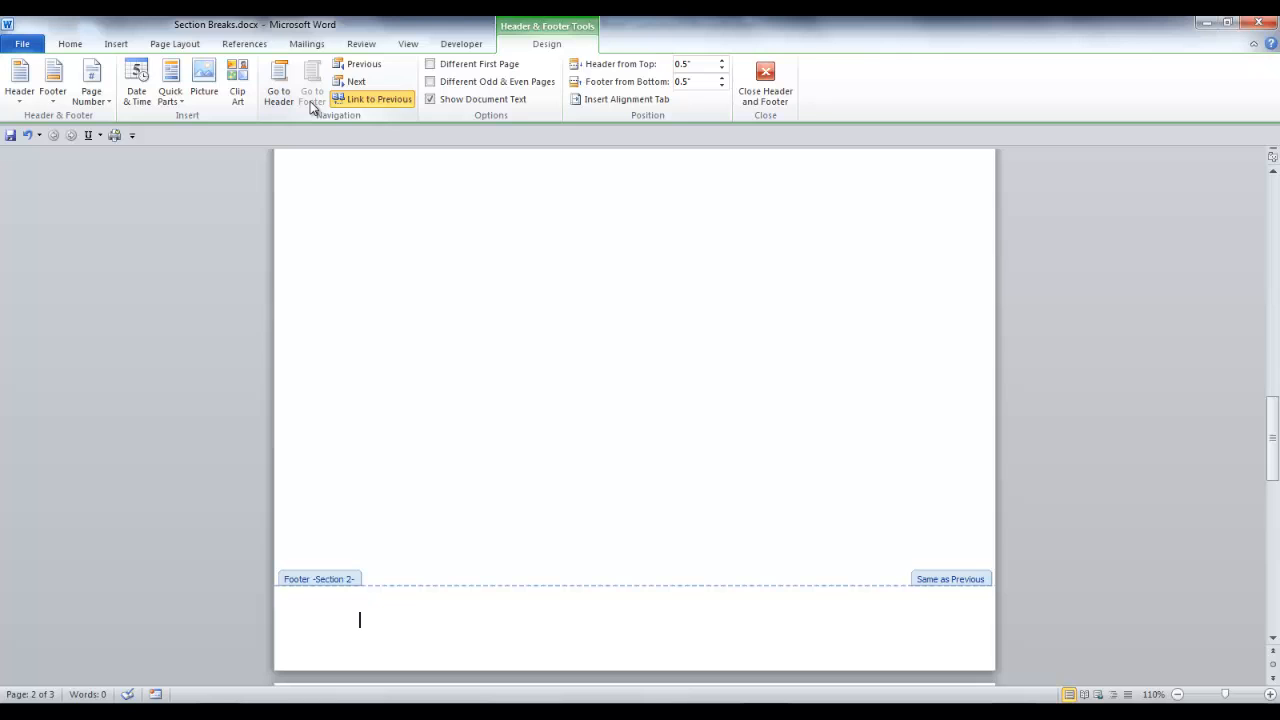
mouse_move(938, 605)
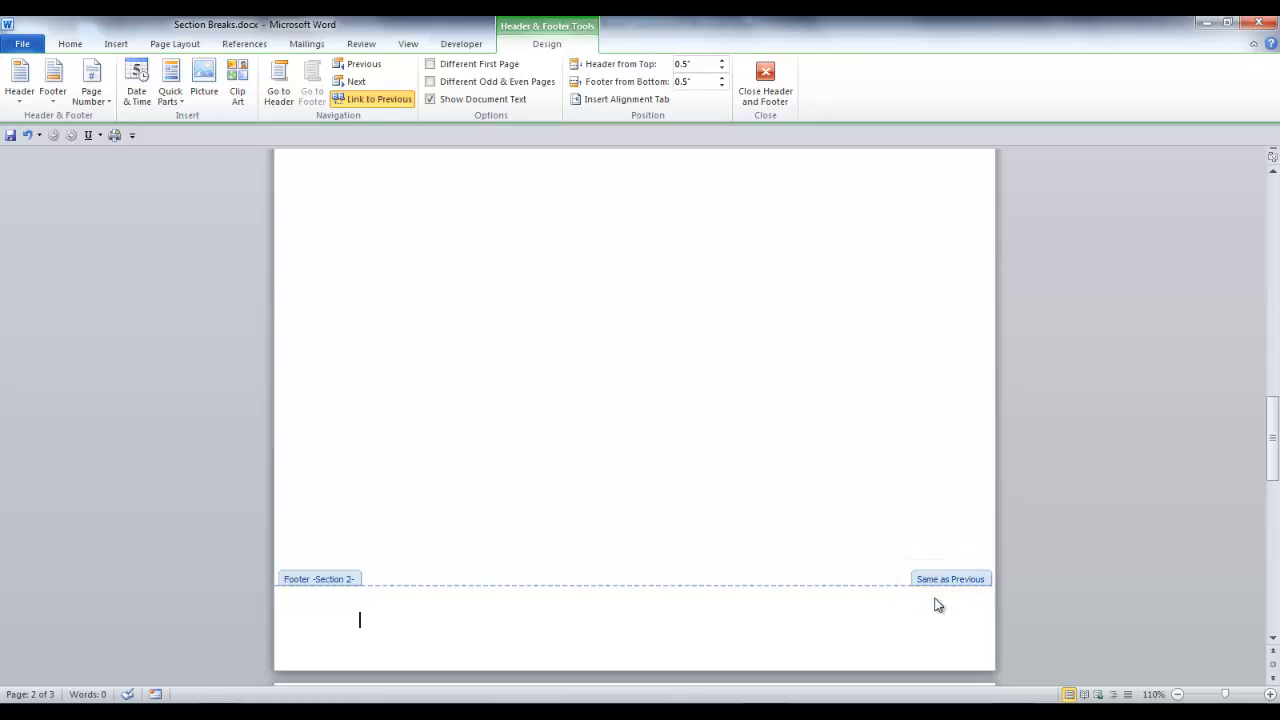
click(372, 98)
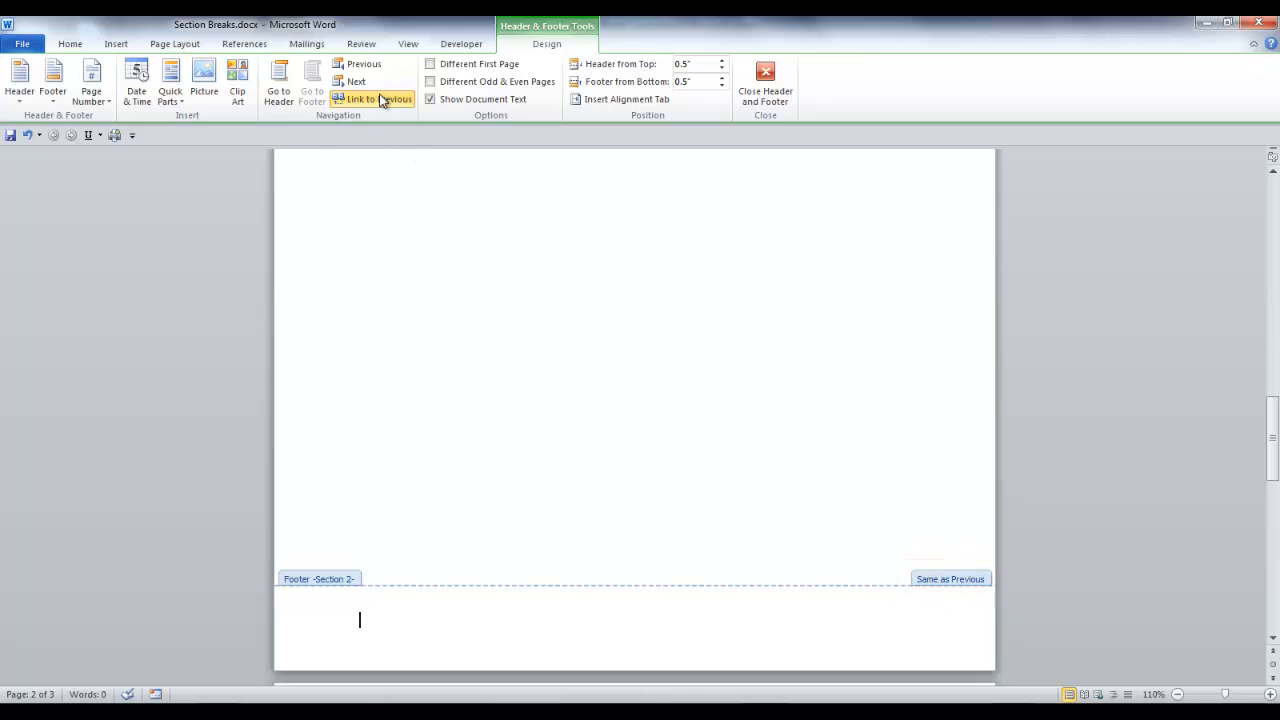
click(378, 98)
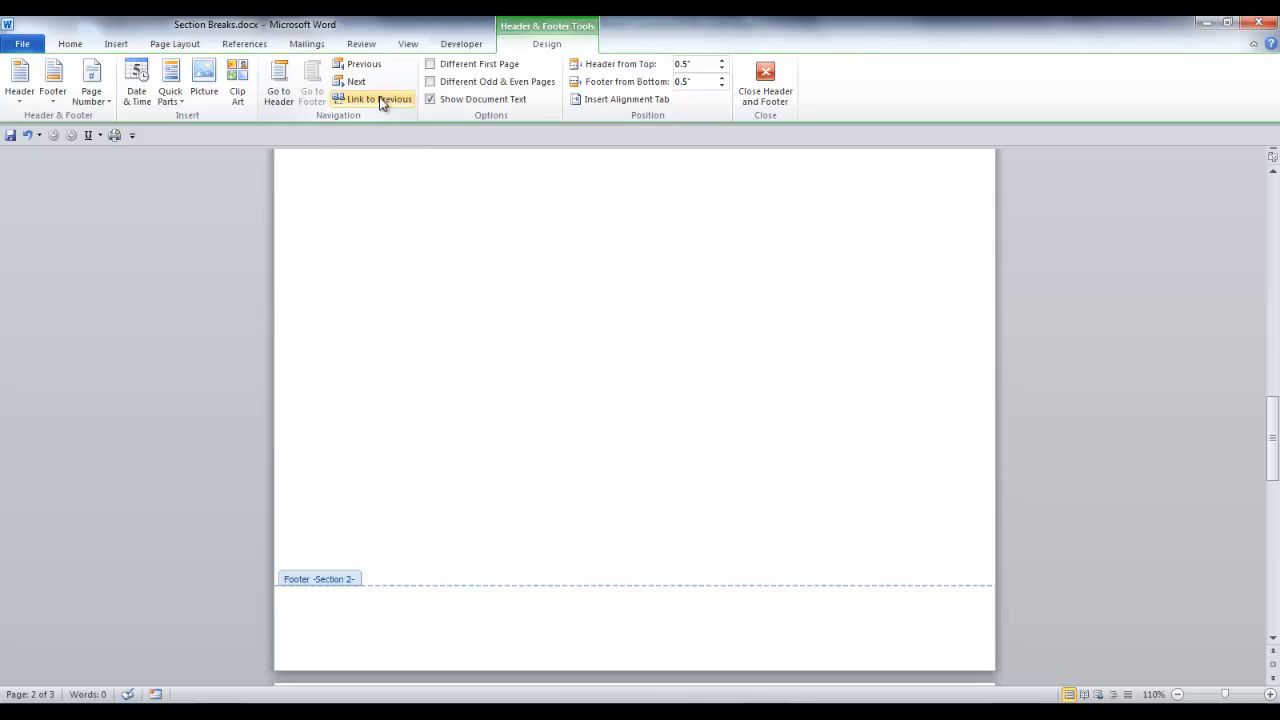
click(360, 619)
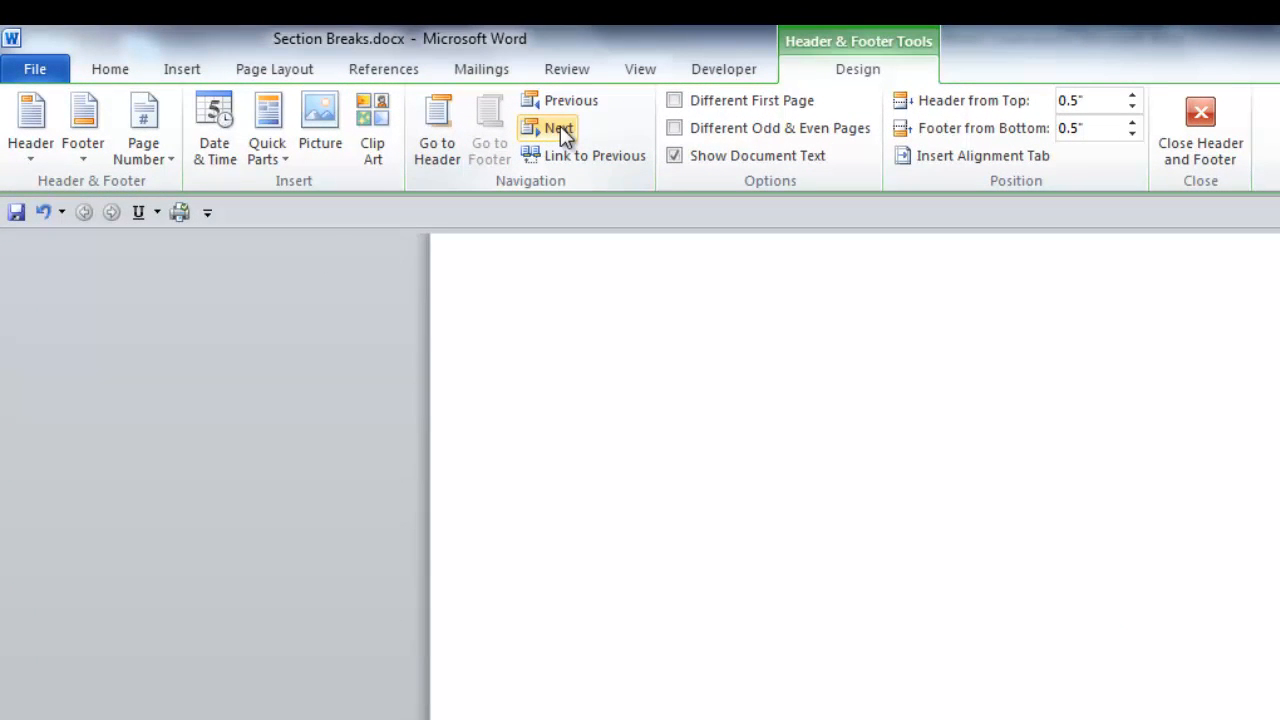
- Move to the Section 3 header and turn off Link to Previous
click(561, 128)
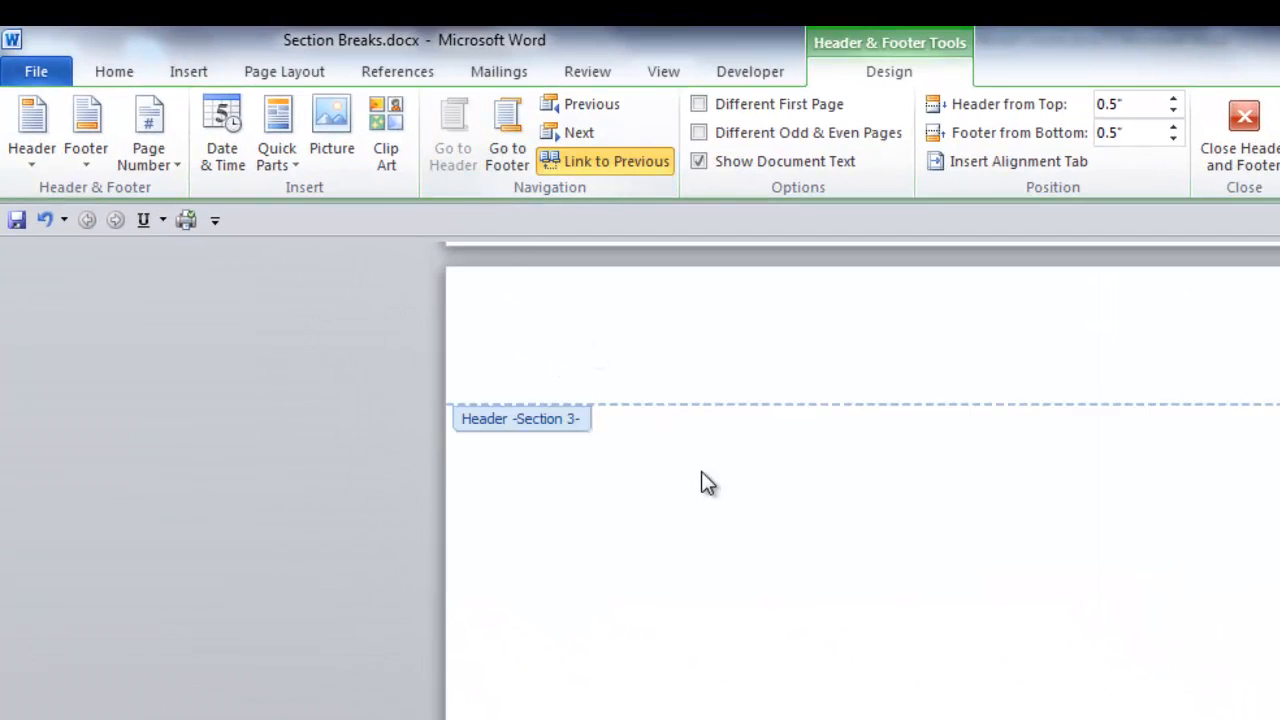
click(618, 161)
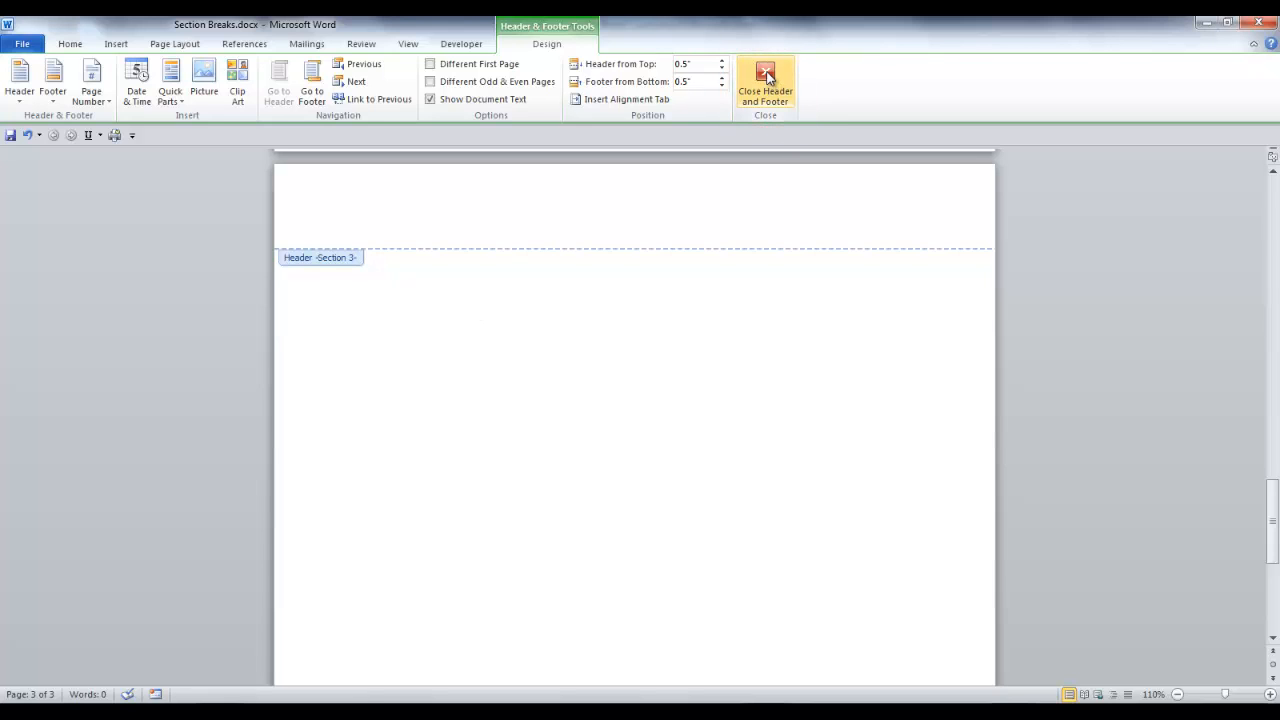
- Close Header and Footer, then set page two's orientation to Landscape
click(765, 82)
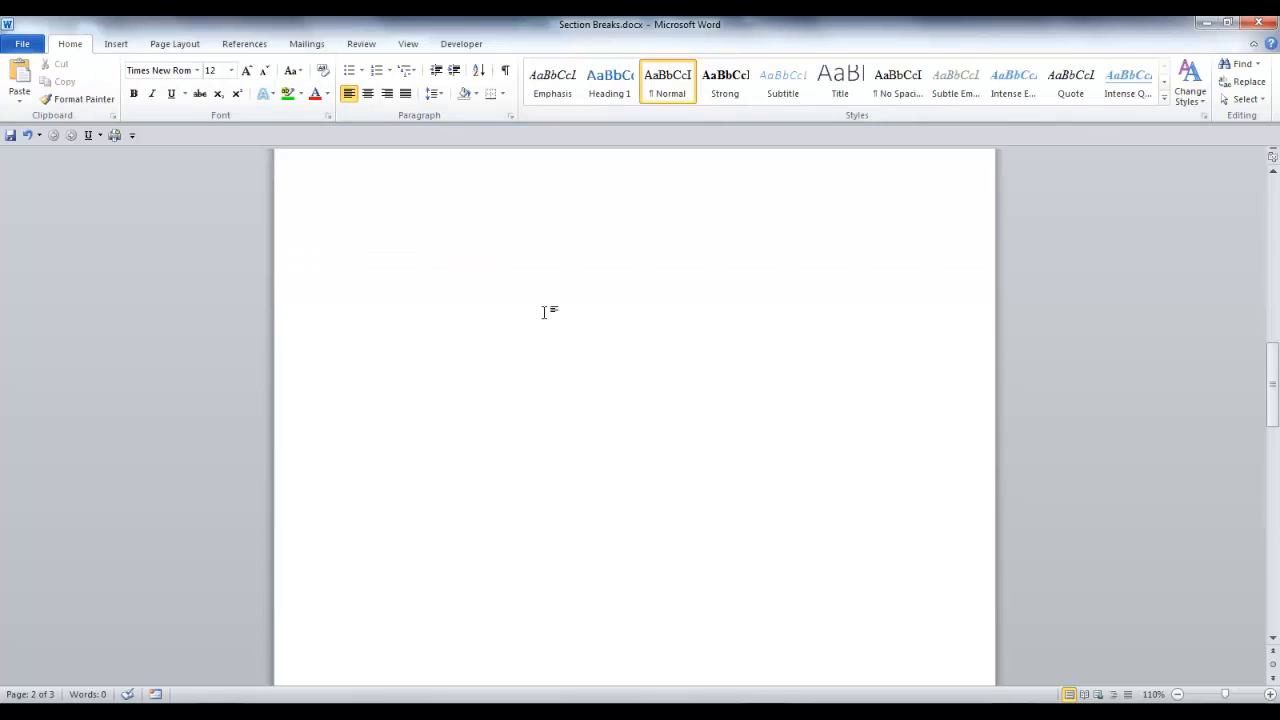
click(360, 161)
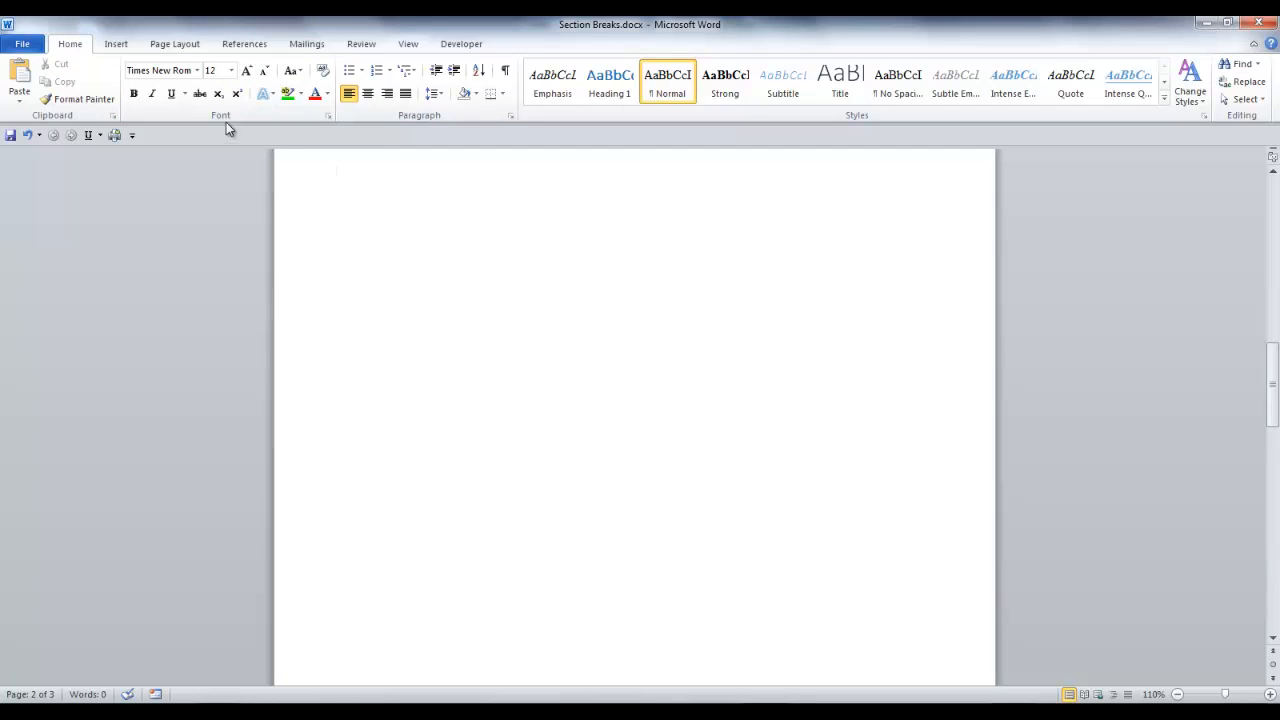
click(174, 43)
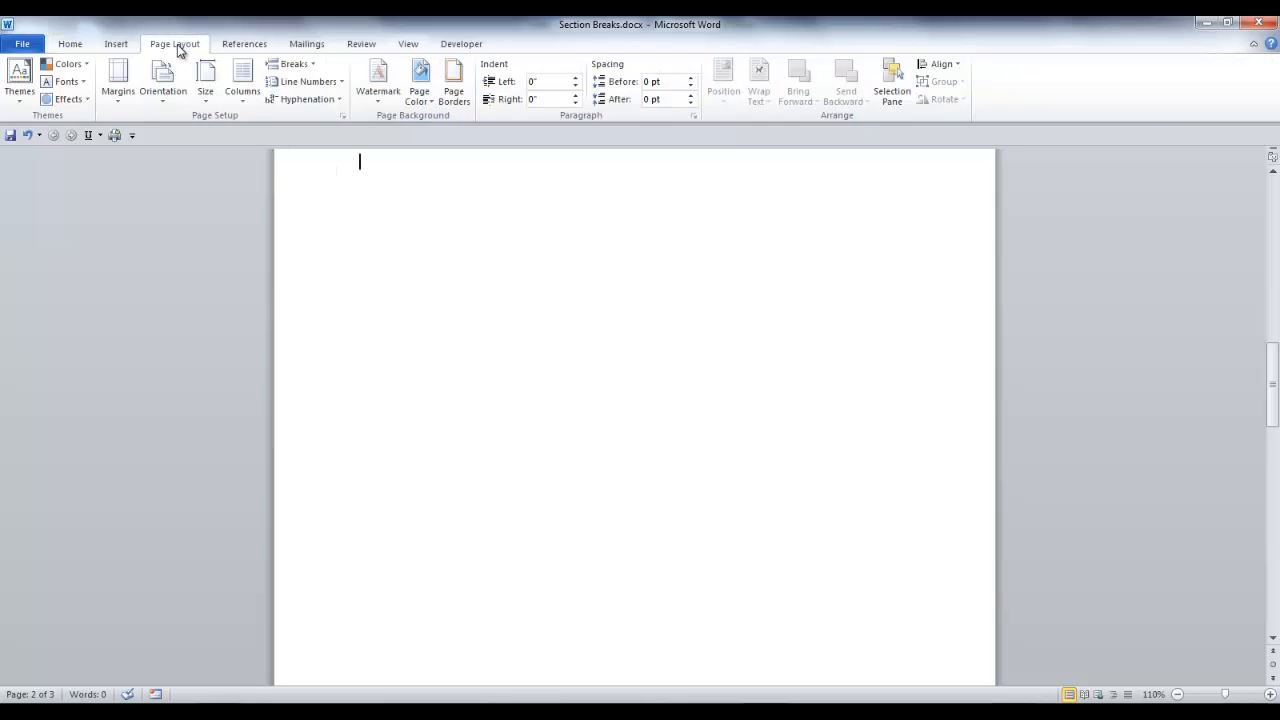
click(162, 80)
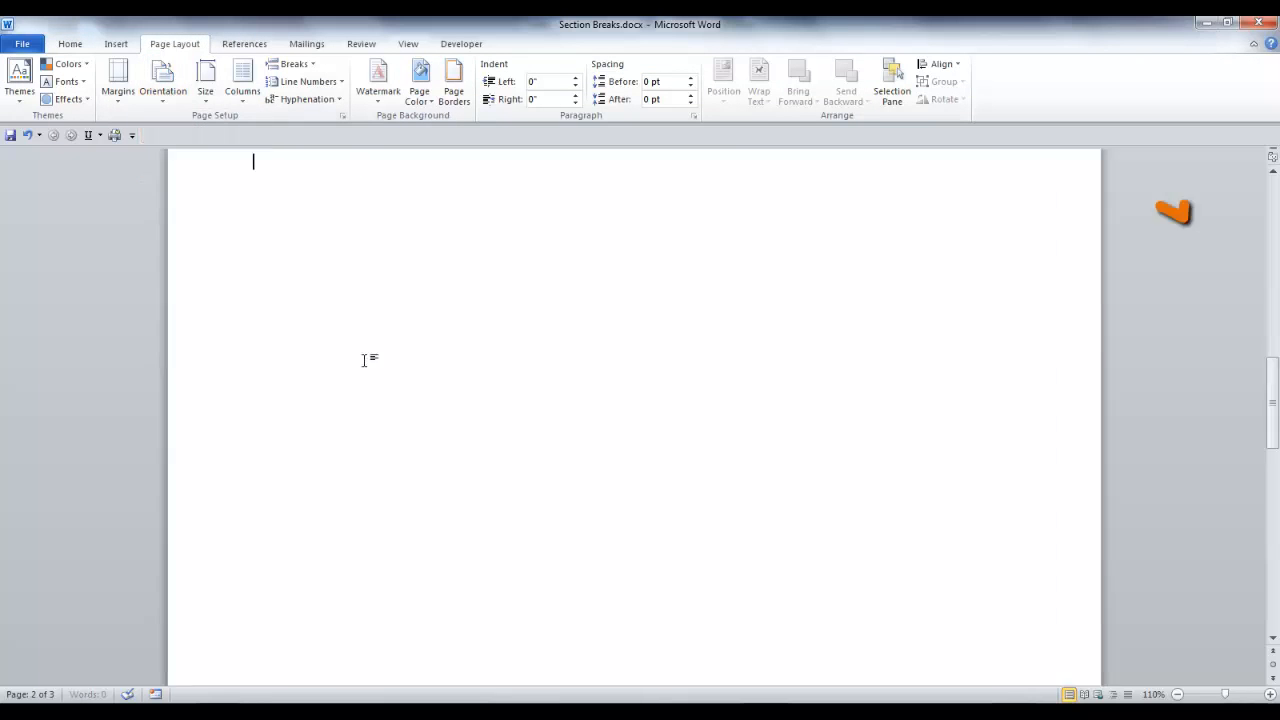
scroll(down, 3)
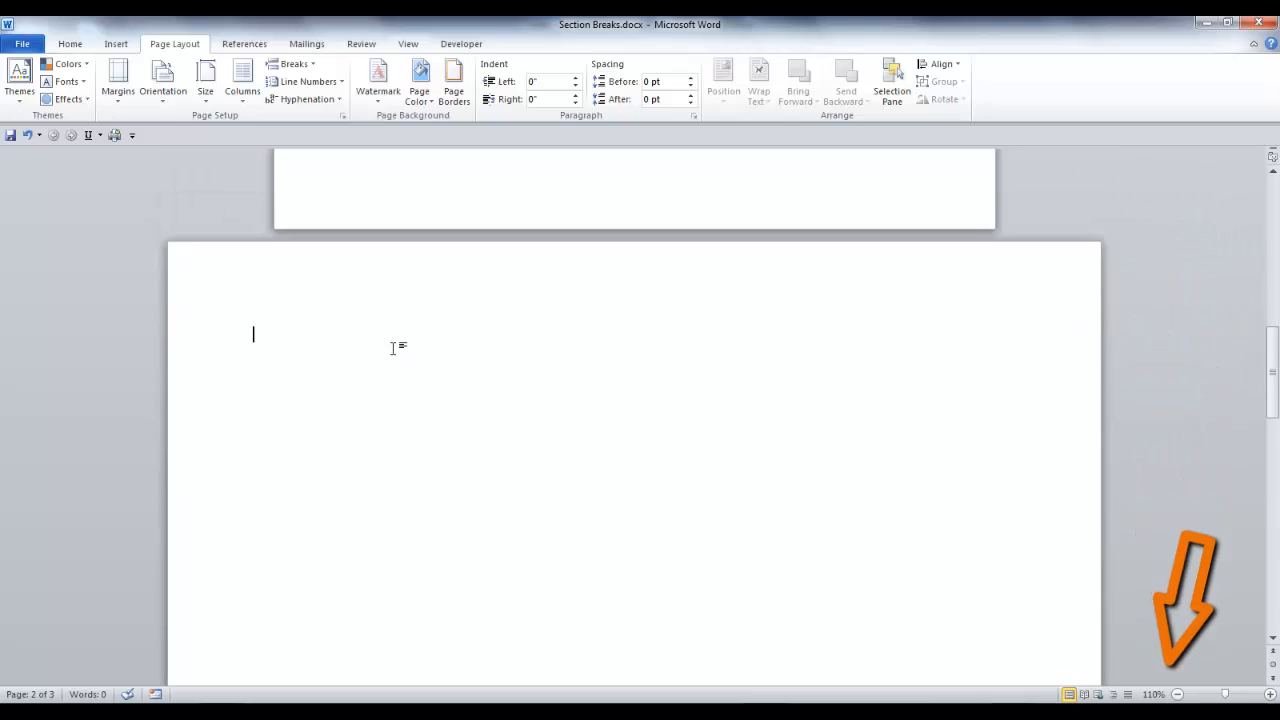
scroll(down, 3)
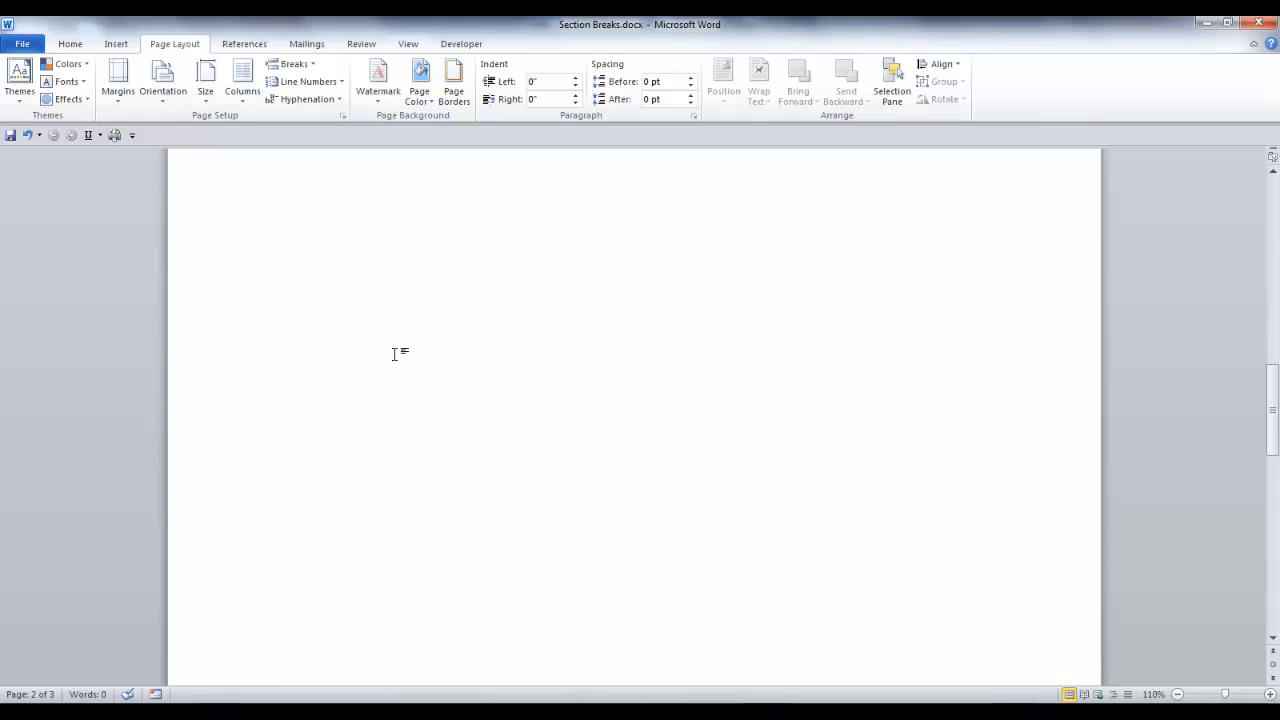
scroll(down, 3)
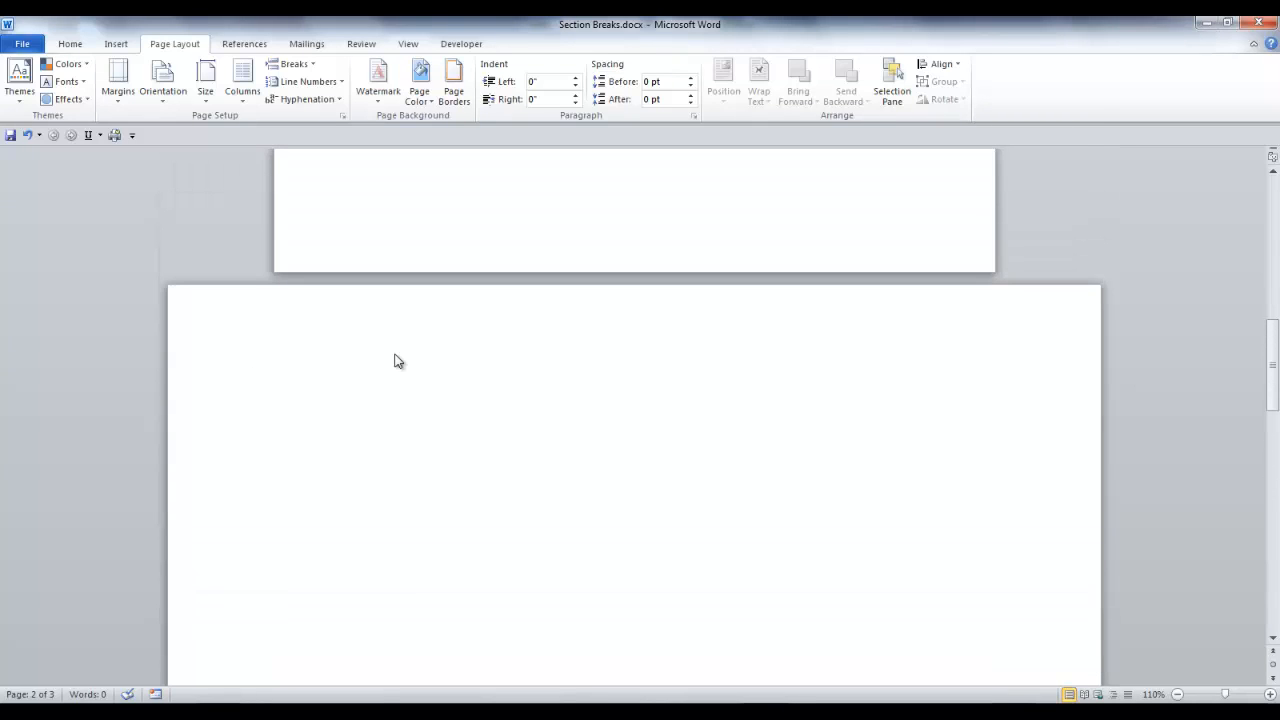
click(253, 377)
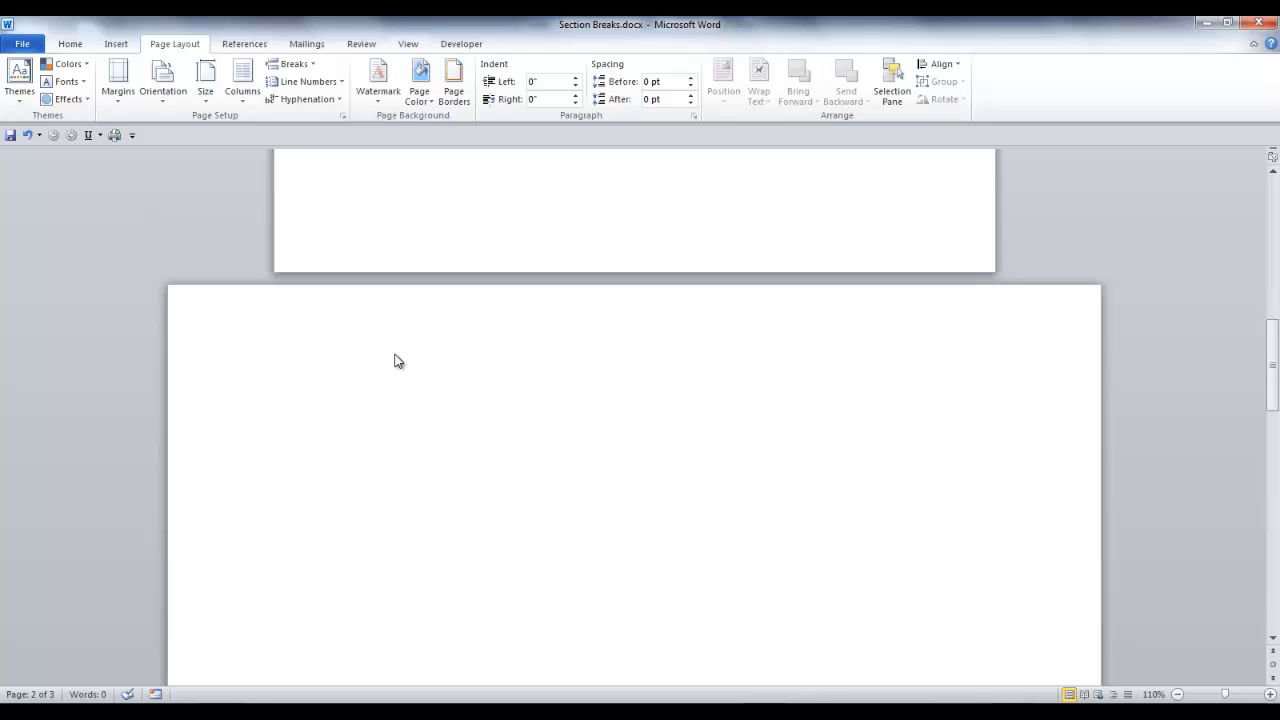
click(253, 377)
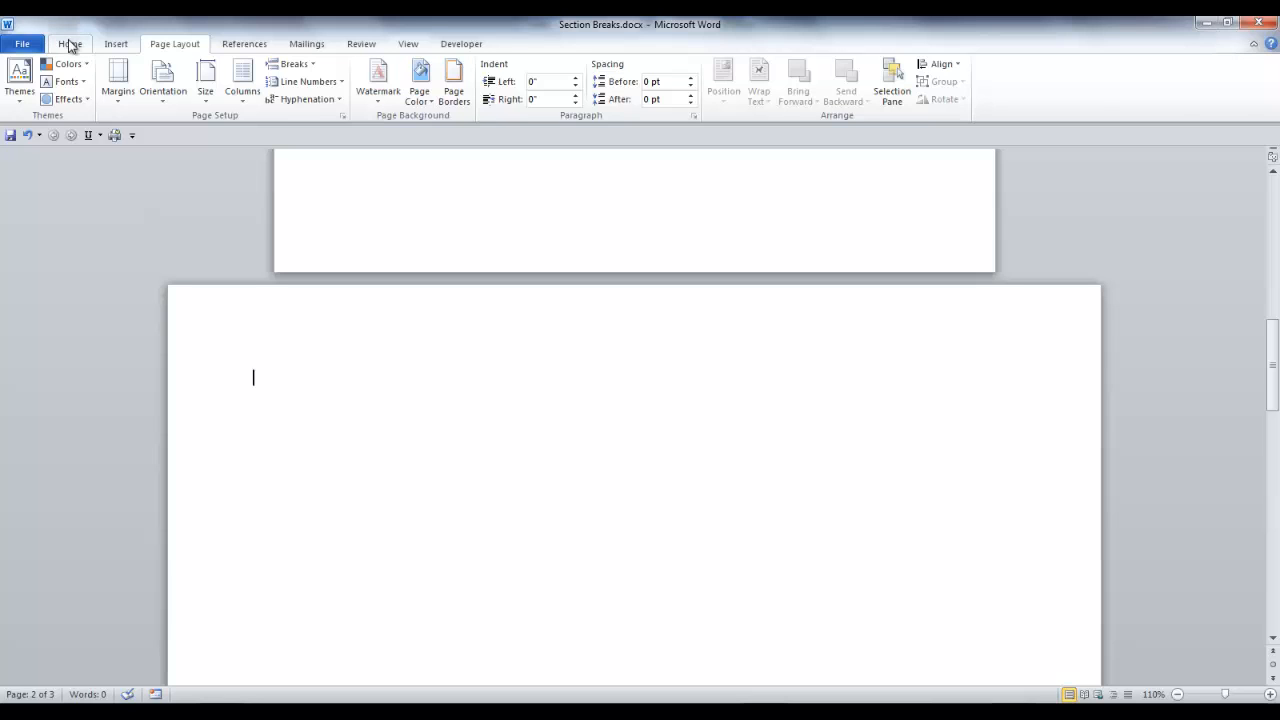
- Turn on Show/Hide ¶ and add paragraphs just above page two's section break
click(70, 43)
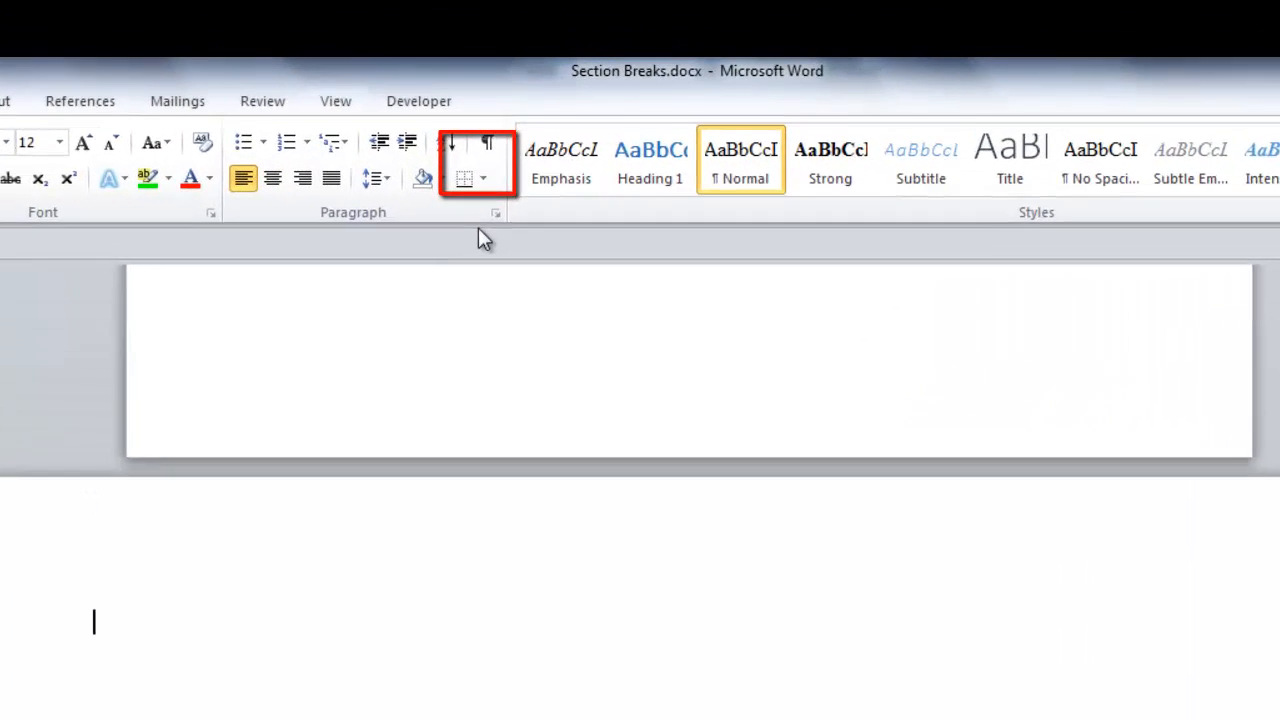
click(489, 142)
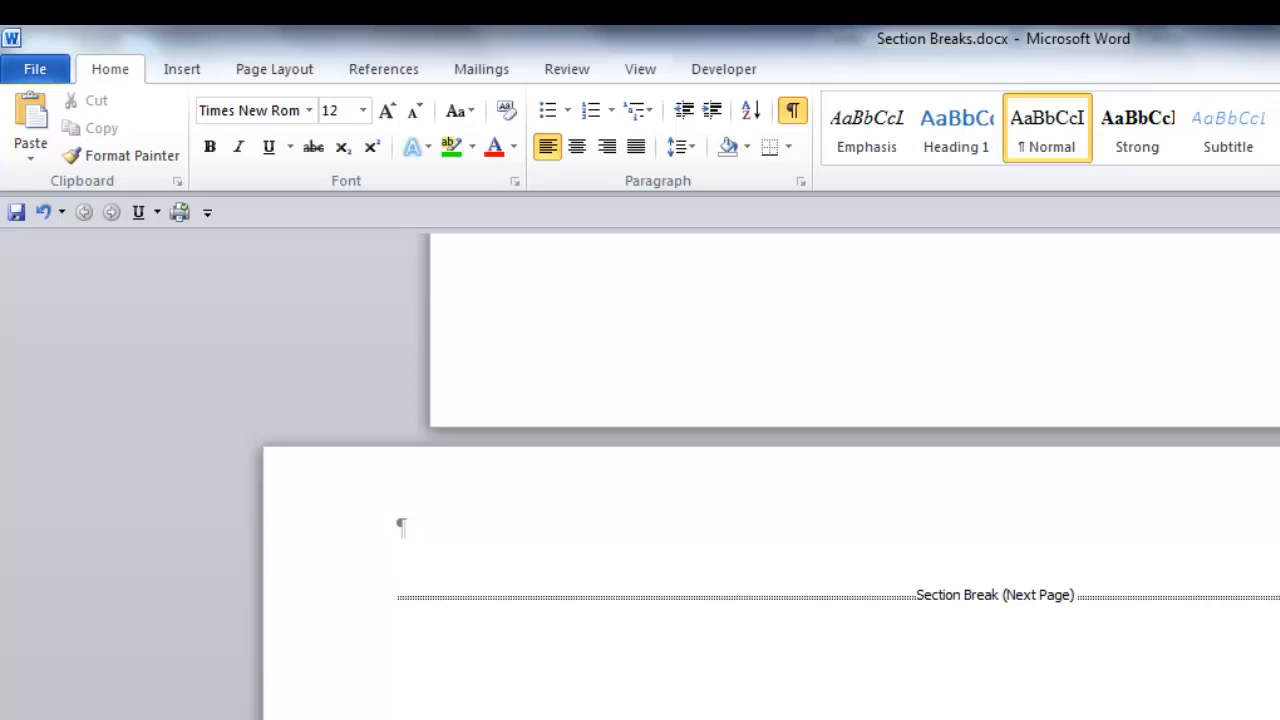
click(398, 592)
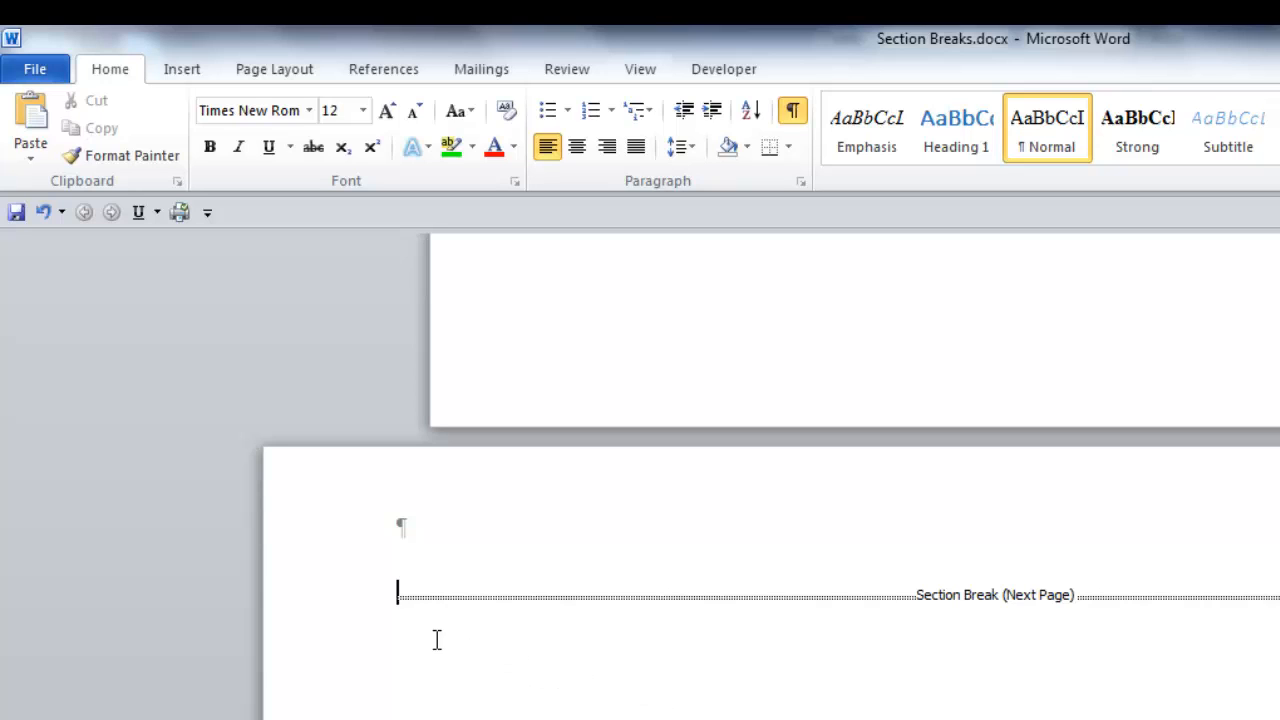
mouse_move(450, 685)
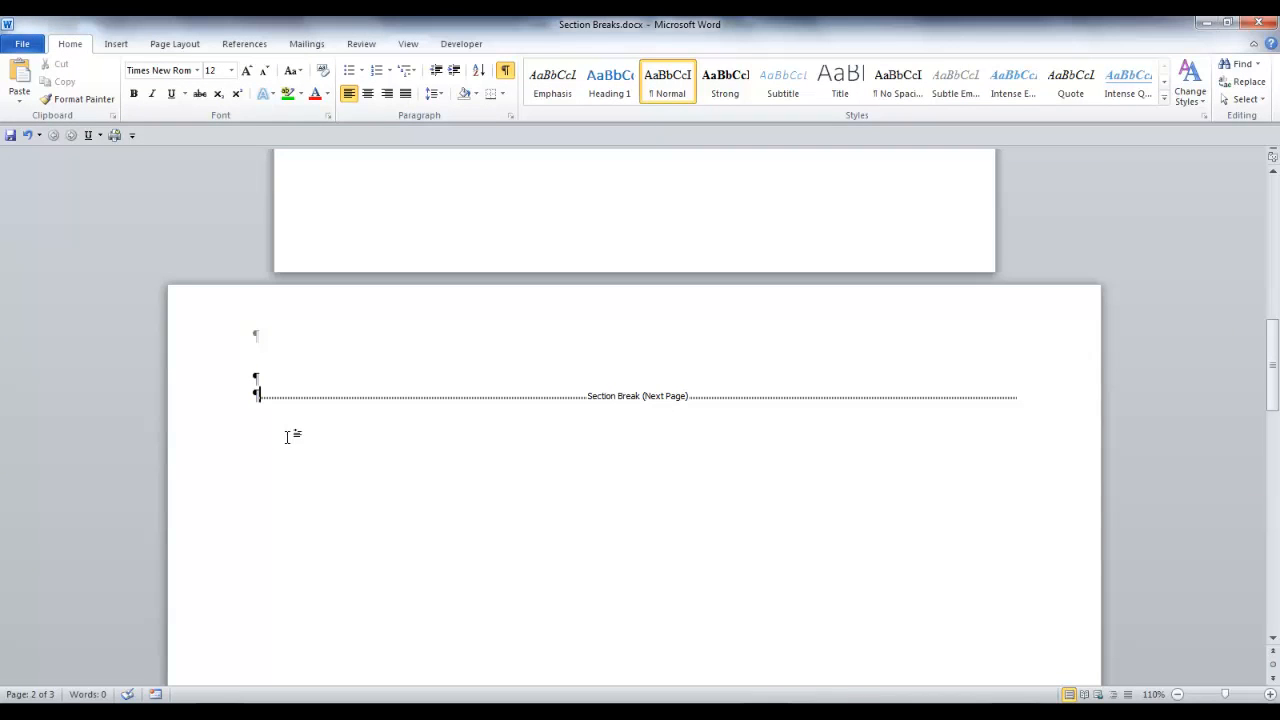
text(This is my preference but you can place it on either paragraph marks. Just make certain they are before the Section Break (Next Page))
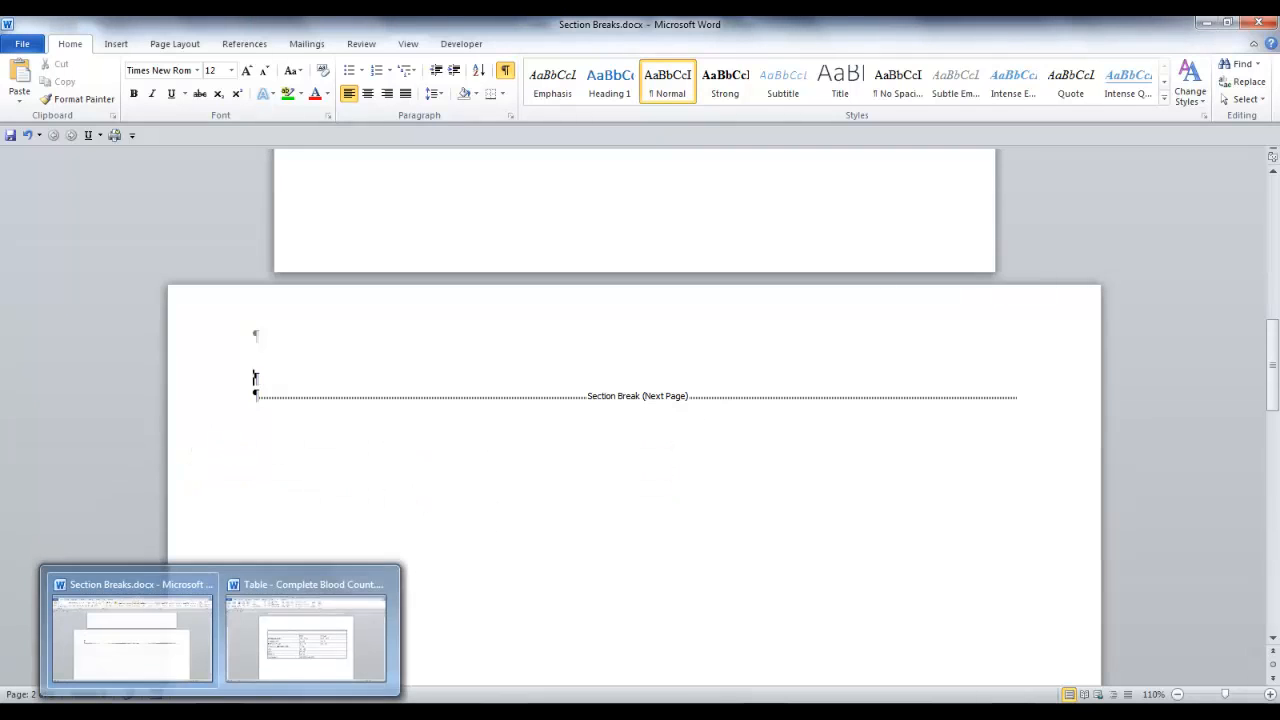
- Select and copy the whole table in Table - Complete Blood Count.docx
click(307, 630)
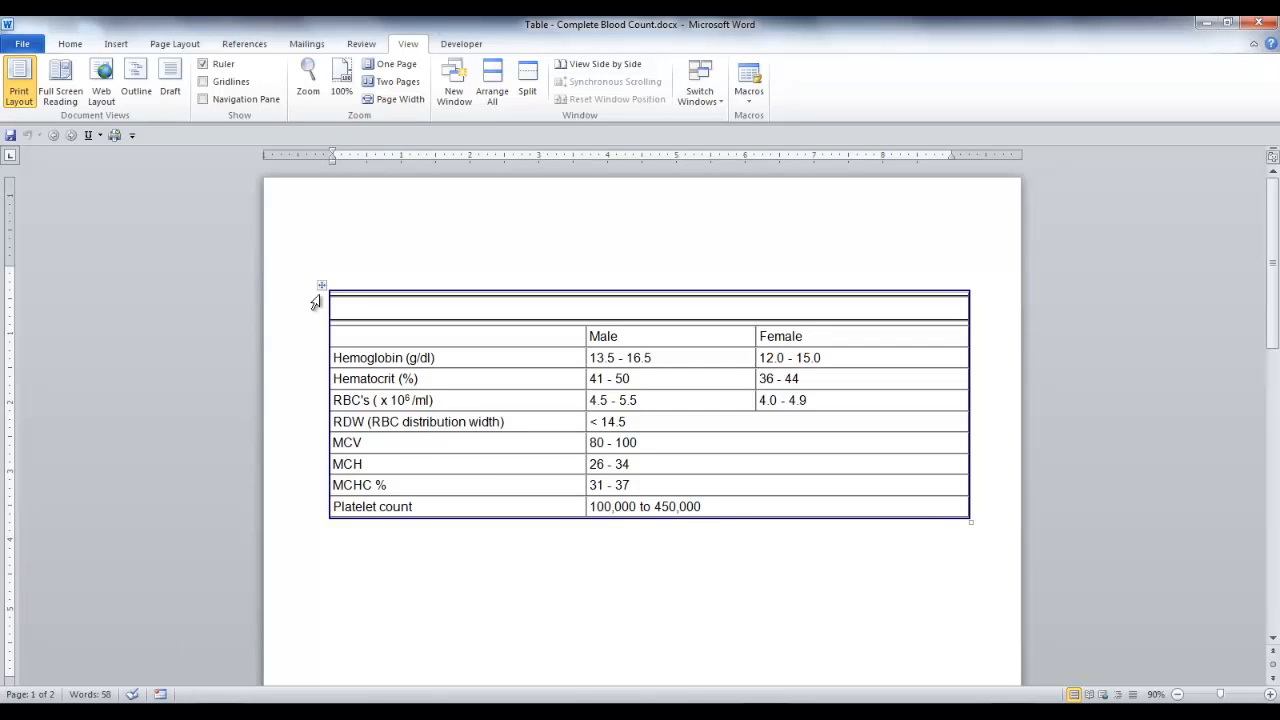
click(333, 270)
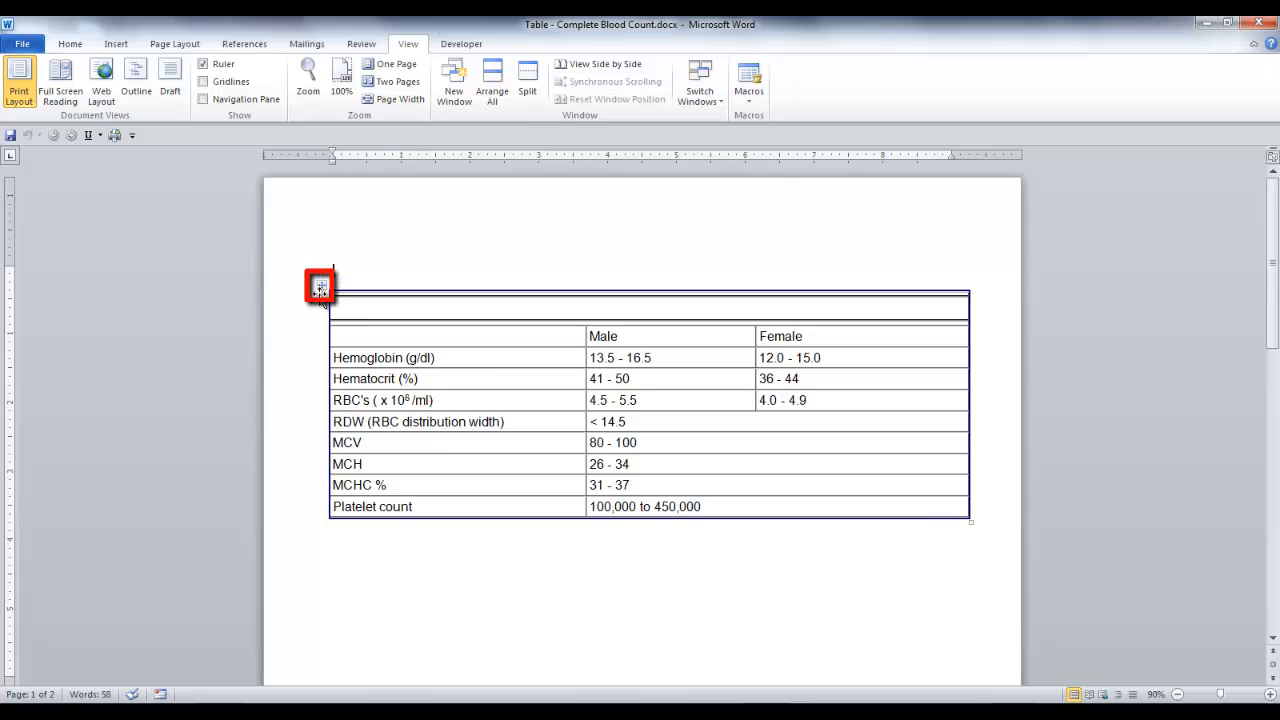
click(320, 285)
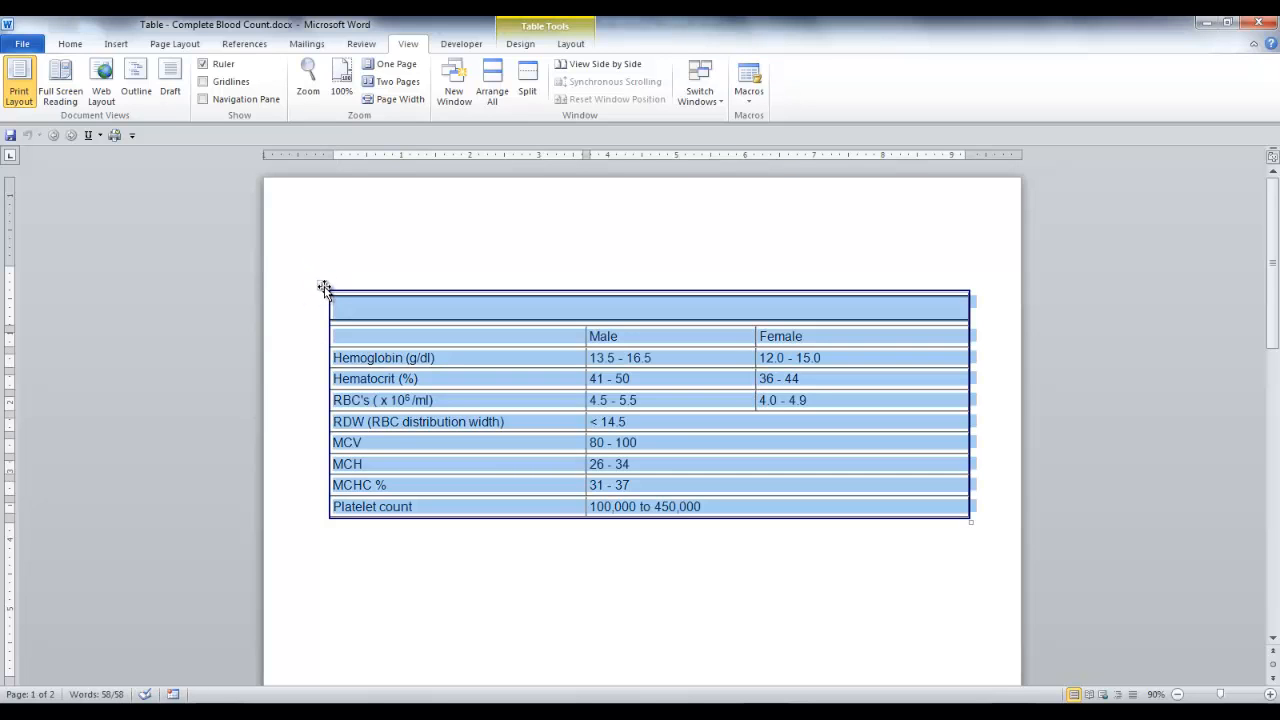
key(ctrl+c)
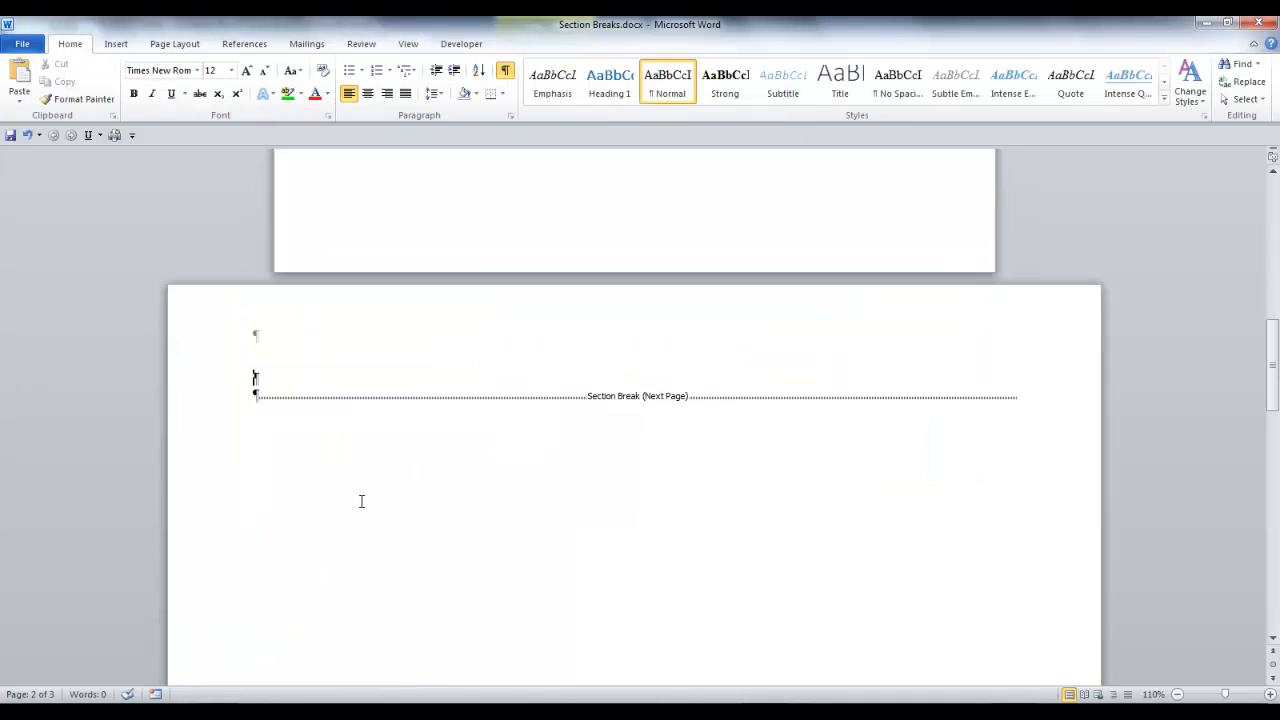
- Paste the copied blood-count table with Ctrl+V above page two's section break
key(ctrl+v)
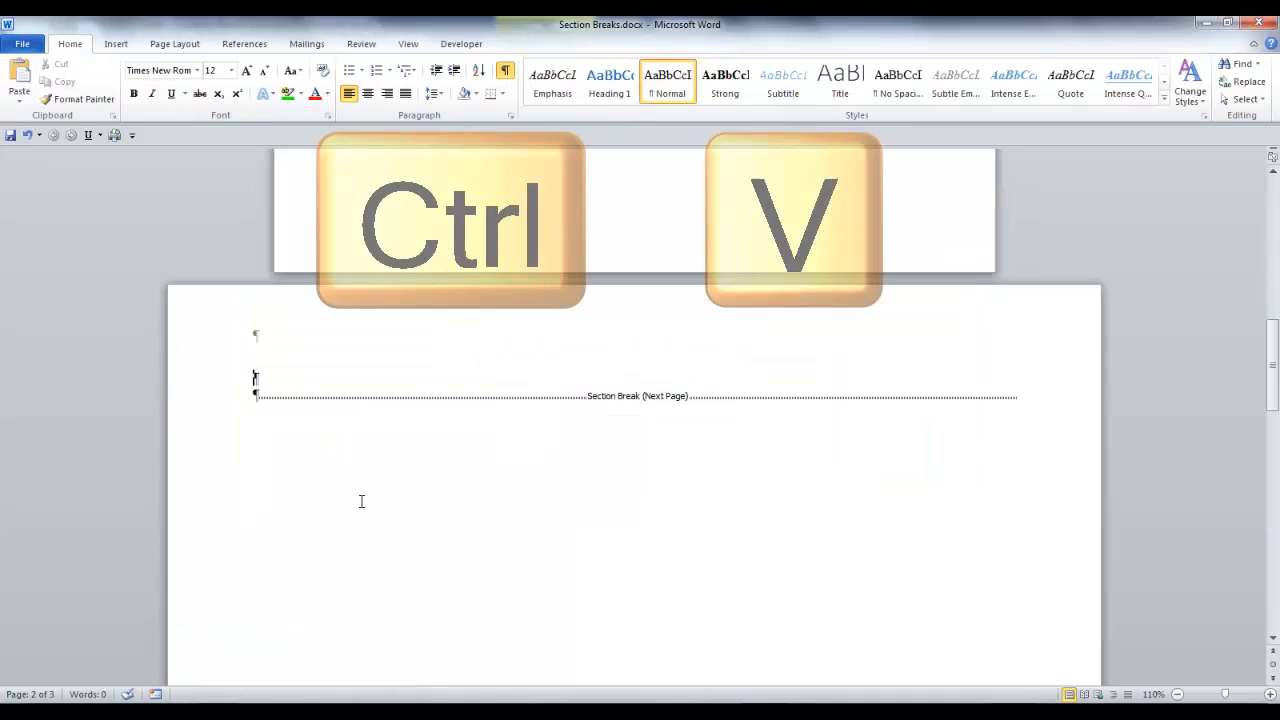
key(ctrl+v)
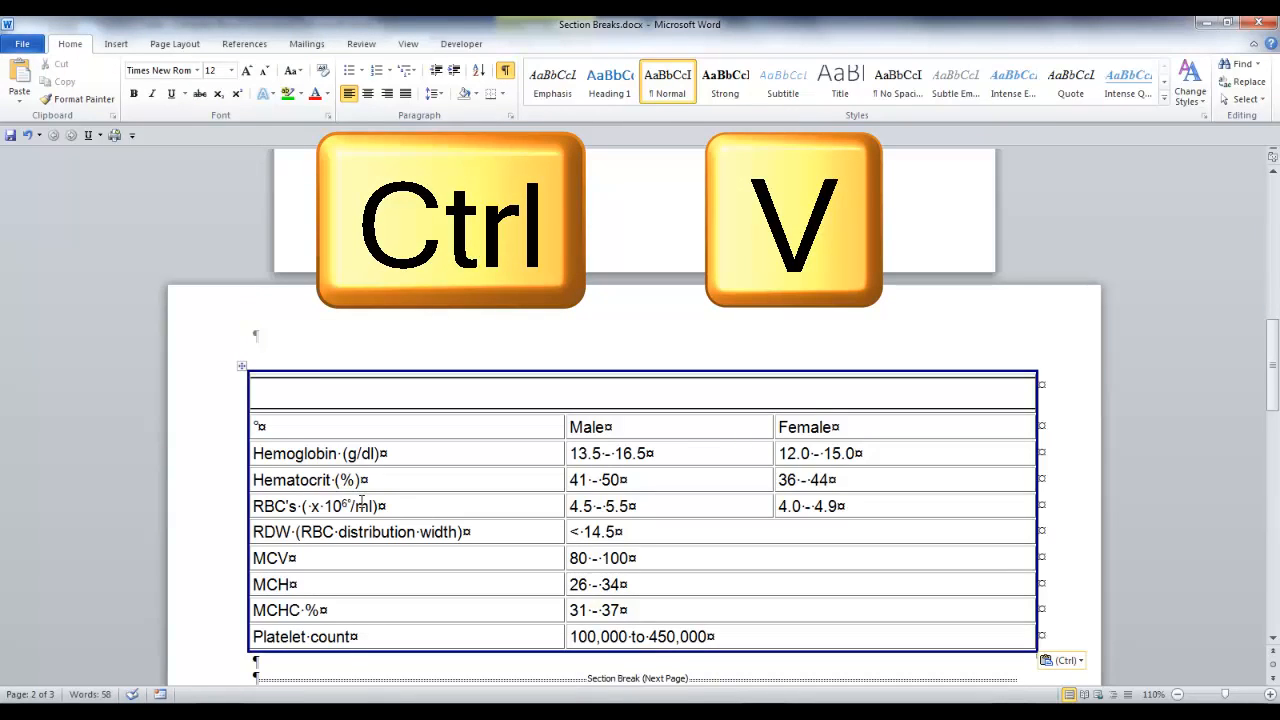
key(ctrl+v)
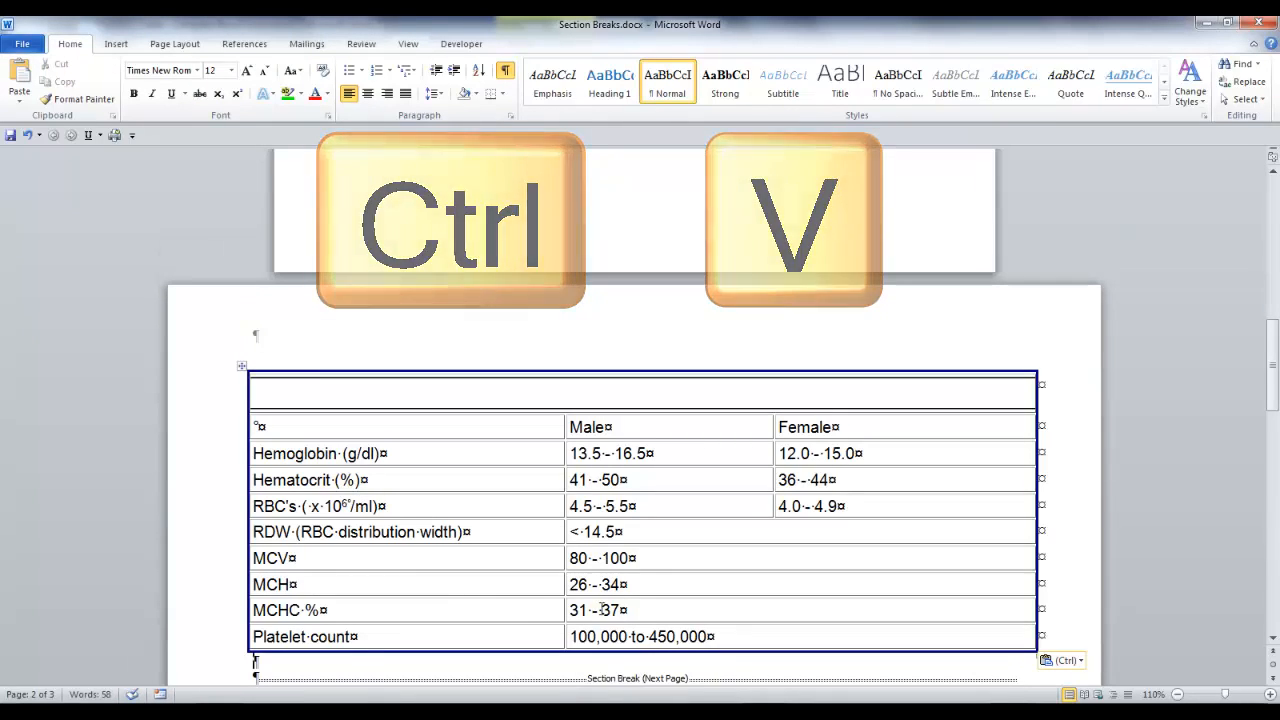
key(ctrl+v)
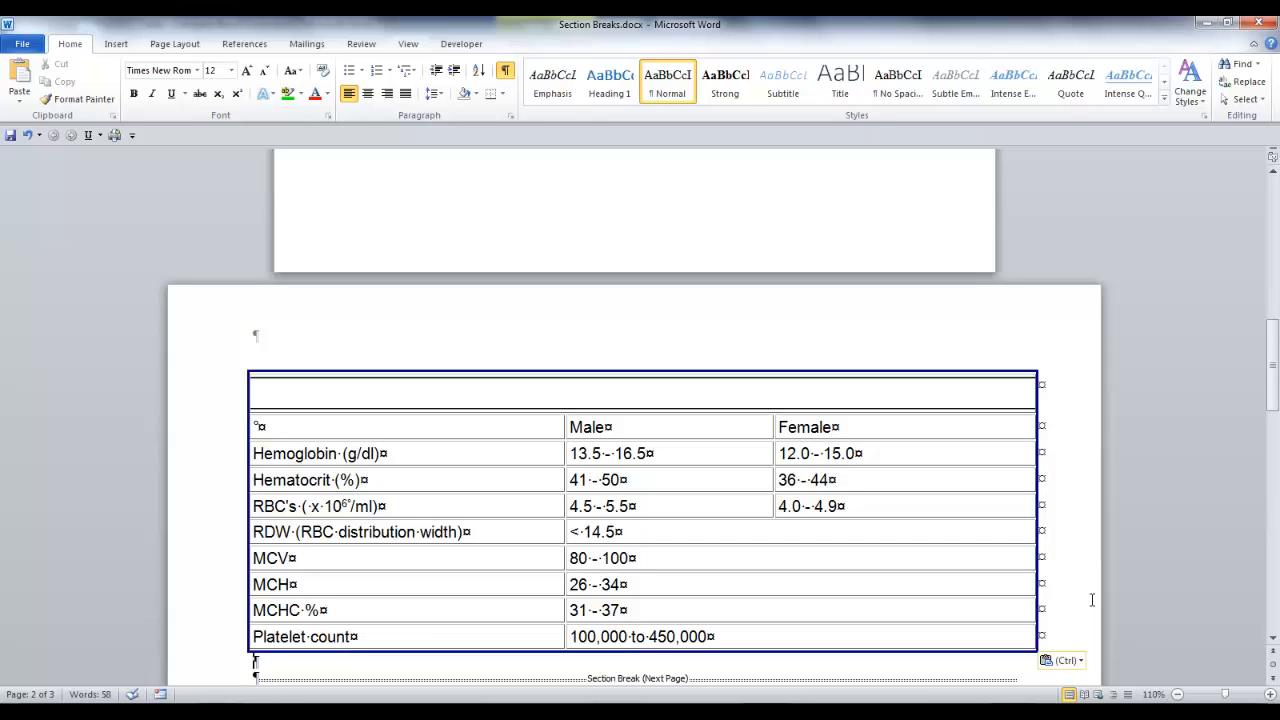
mouse_move(1069, 637)
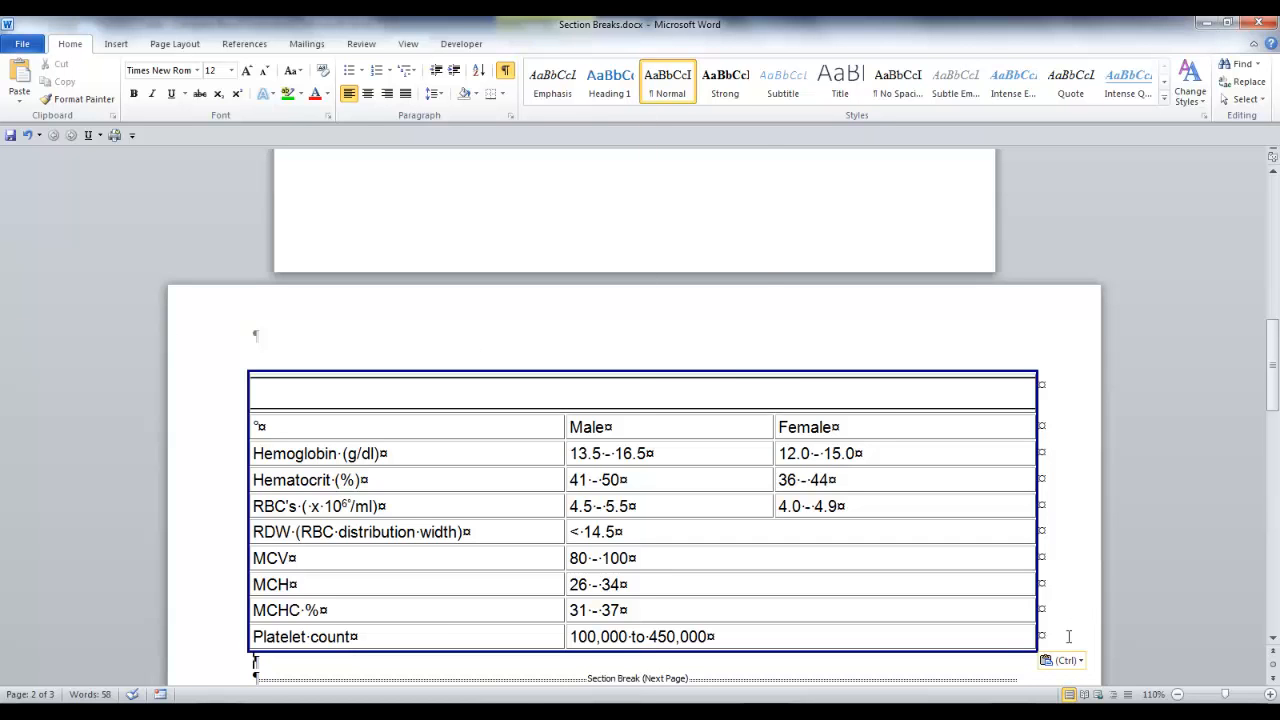